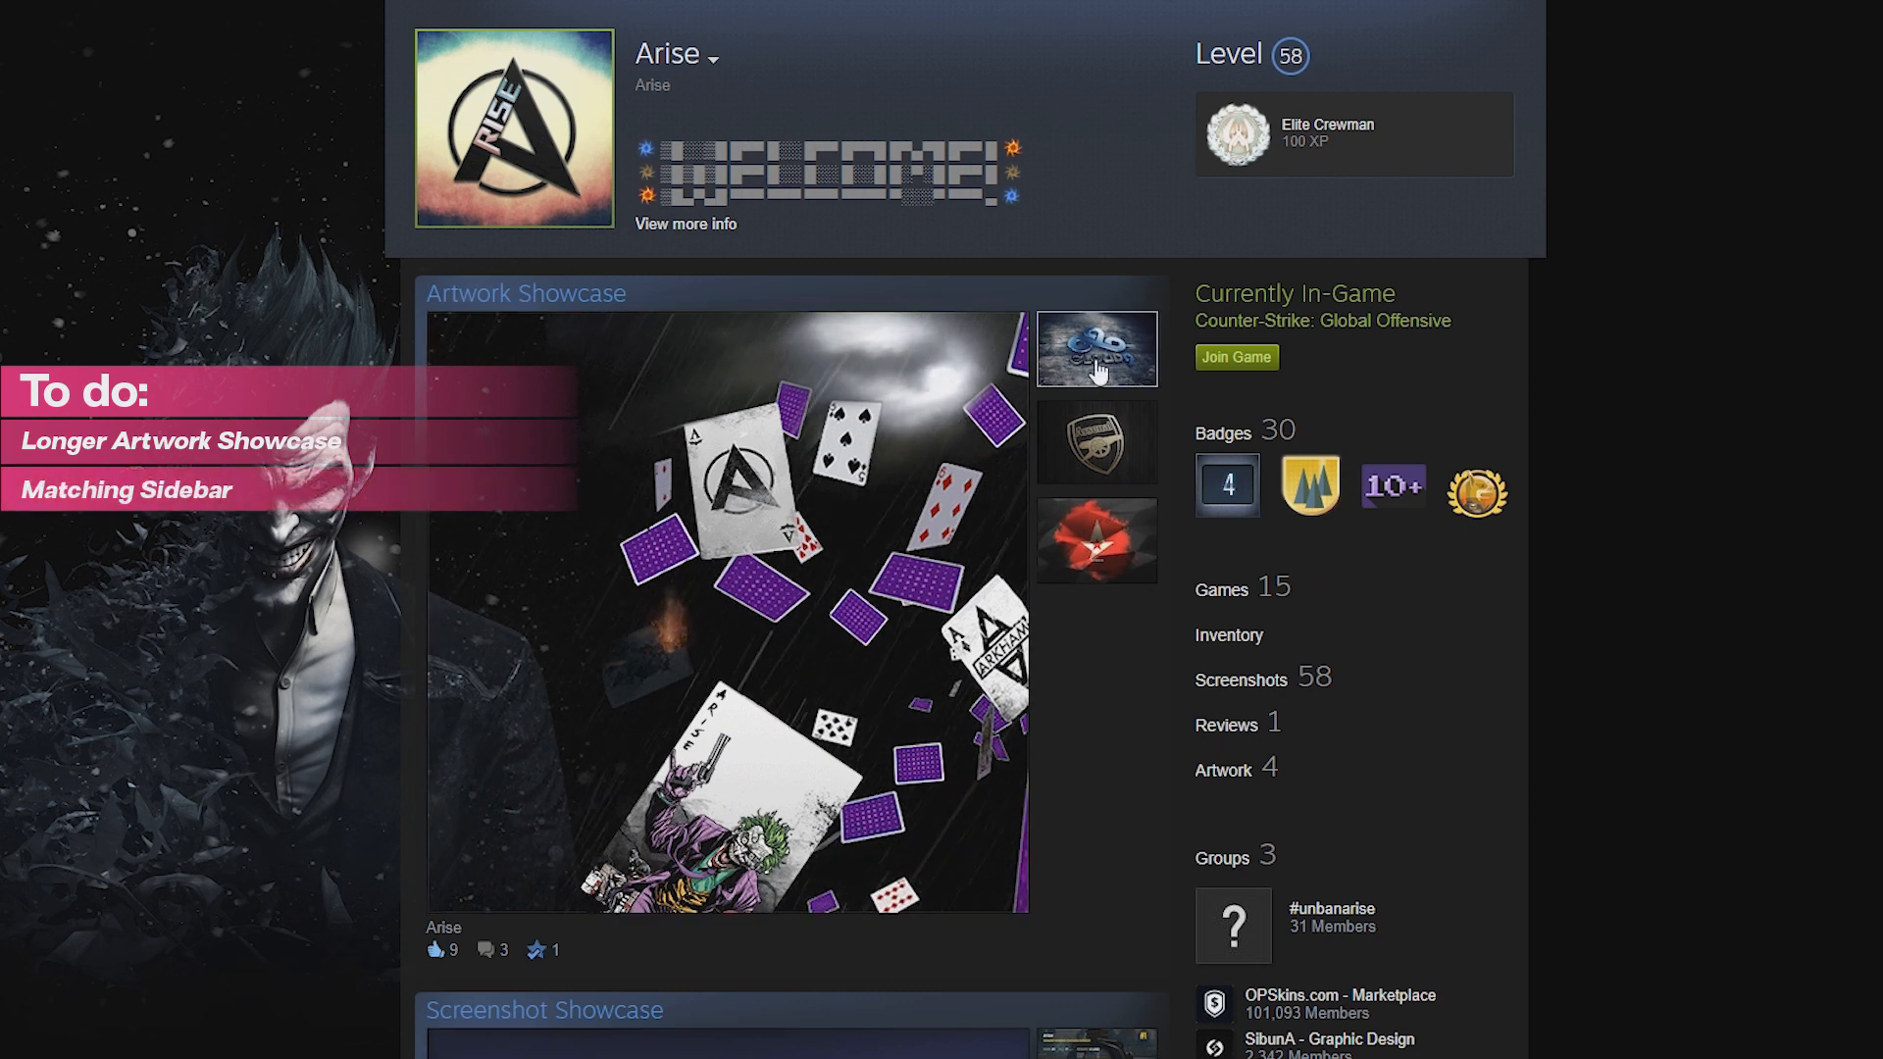
{"action": "mouse_move", "coordinate": [1091, 671]}
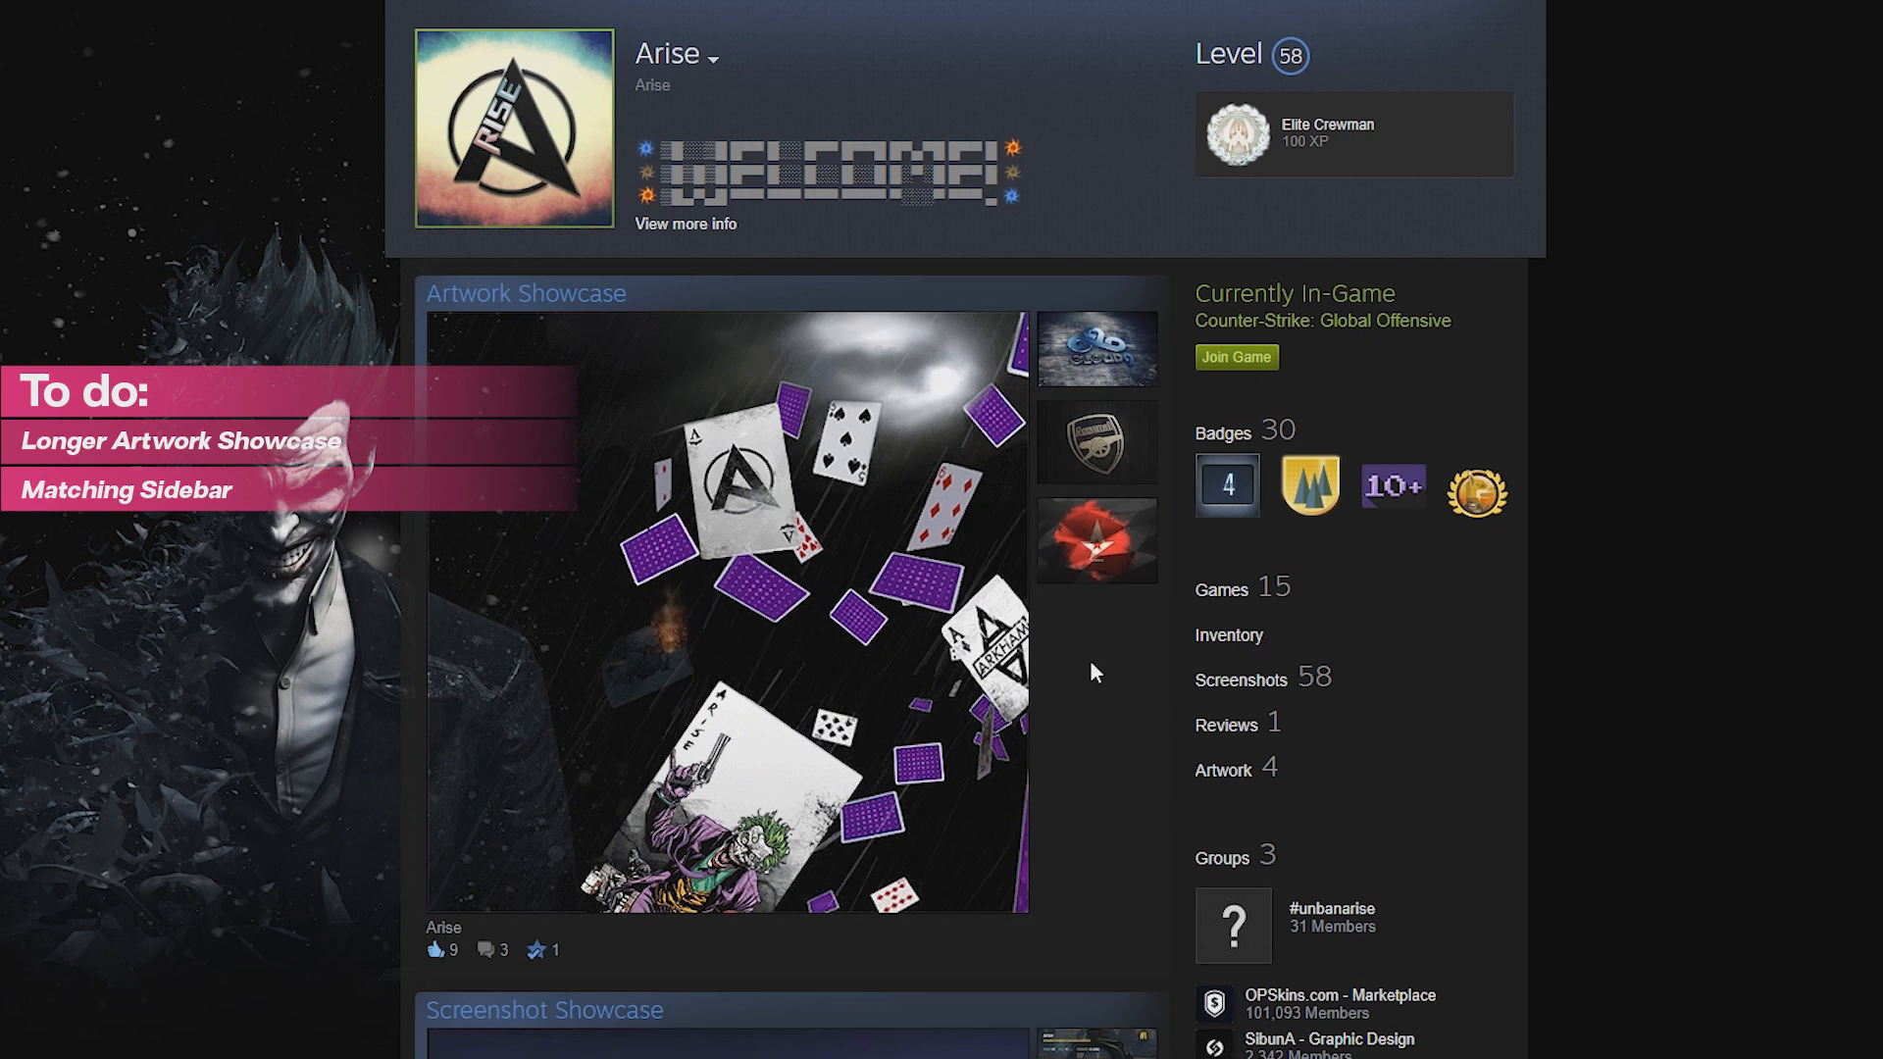
{"action": "mouse_move", "coordinate": [1095, 441]}
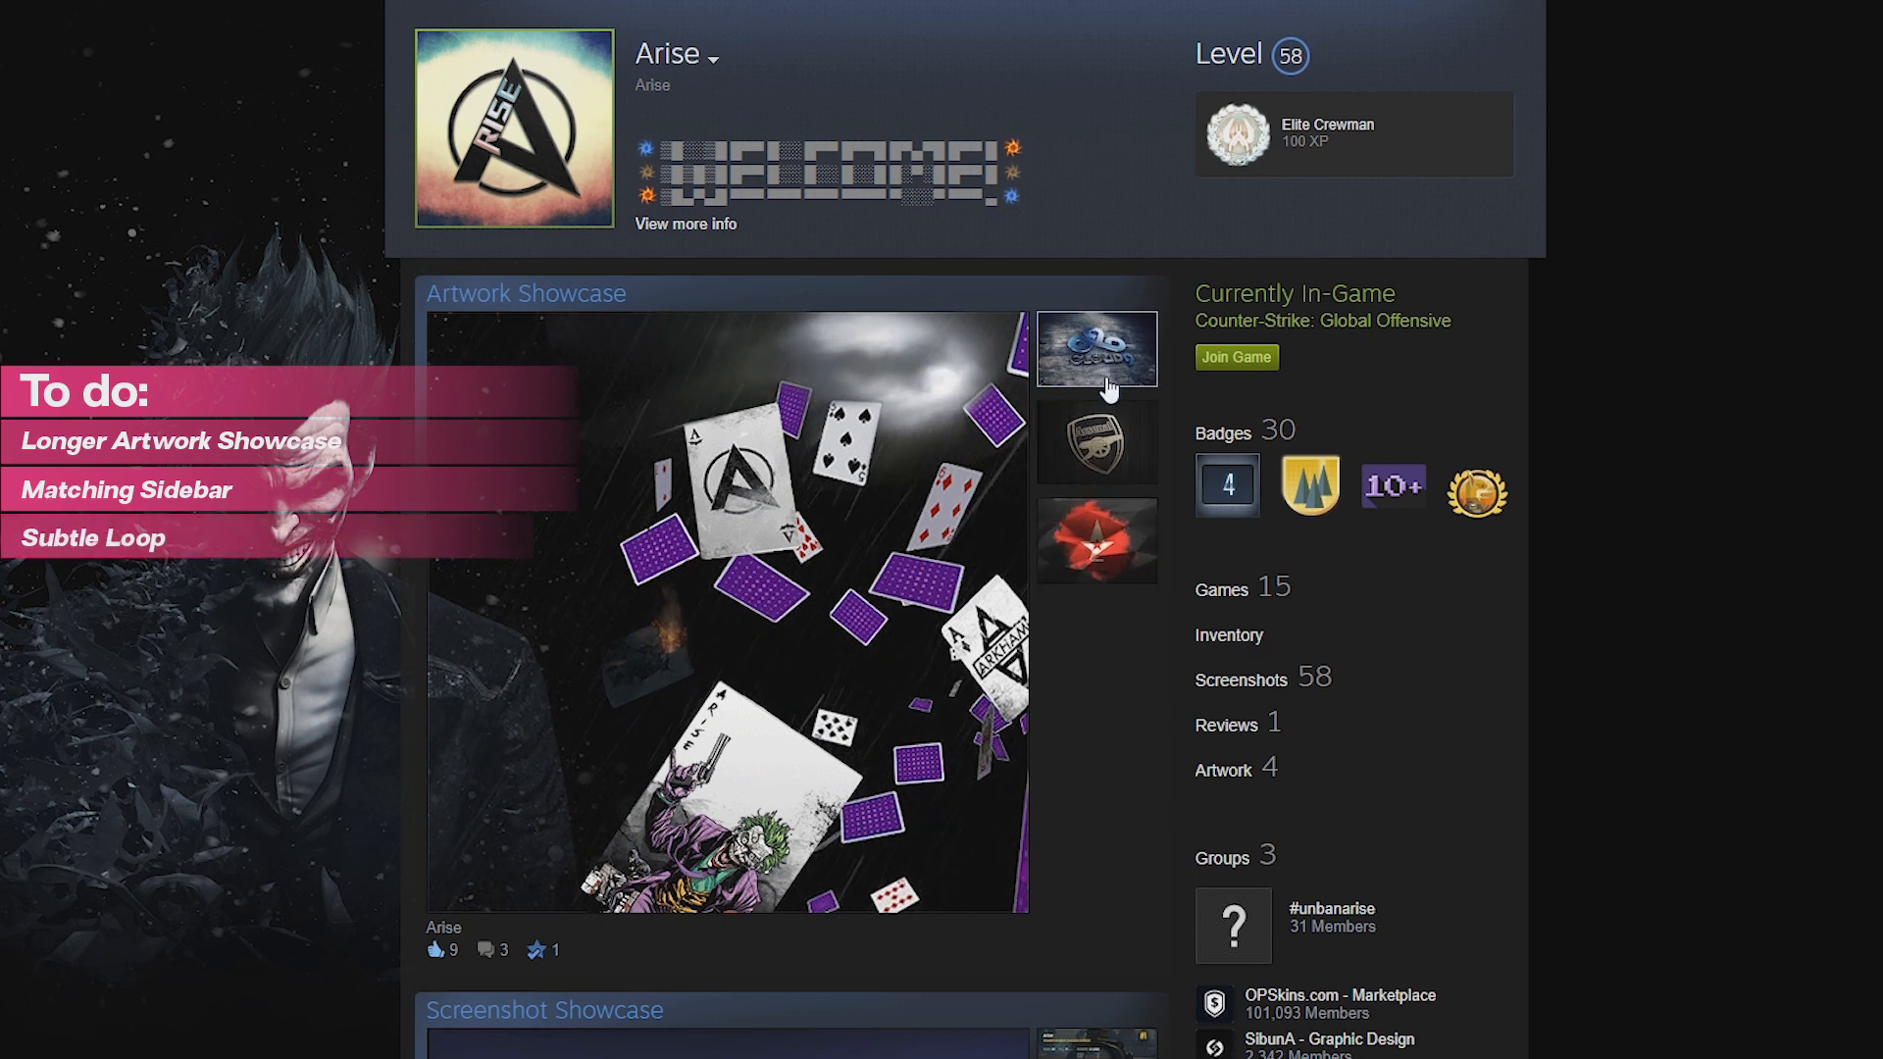
{"action": "mouse_move", "coordinate": [1047, 718]}
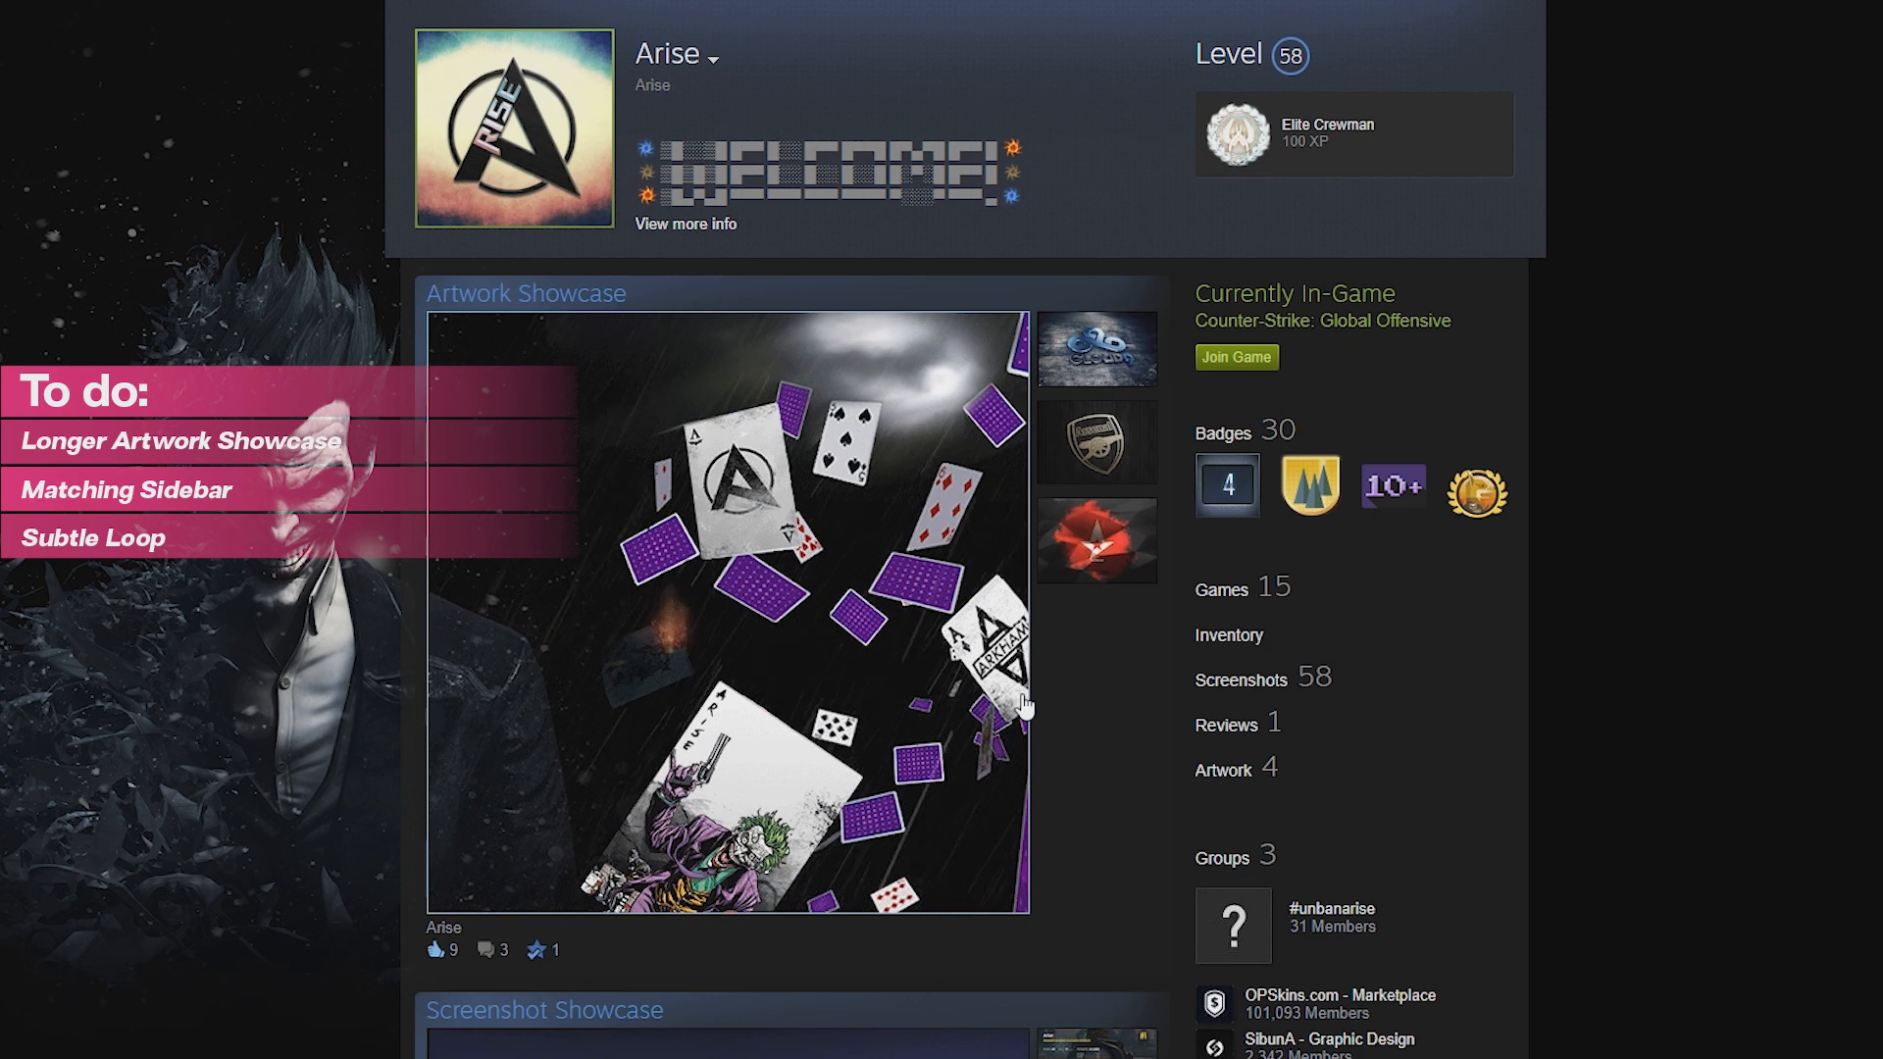
{"action": "mouse_move", "coordinate": [735, 375]}
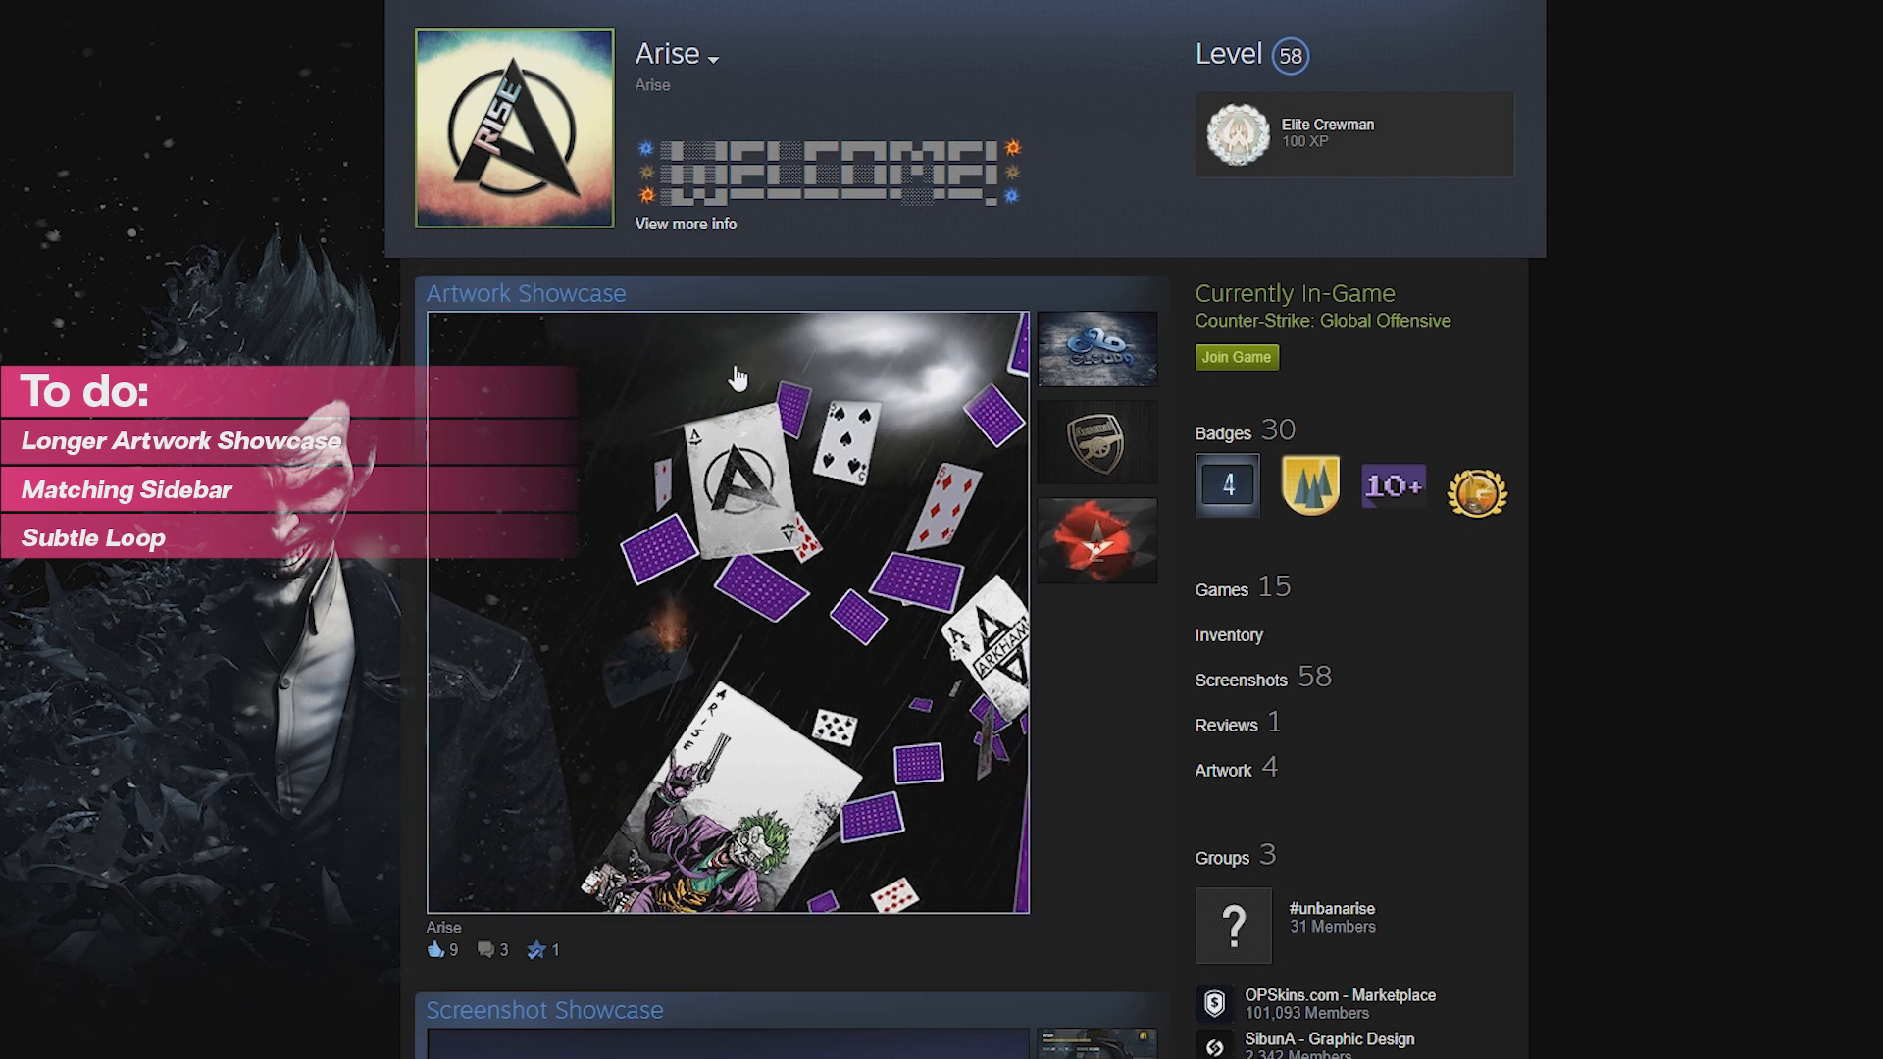
{"action": "mouse_move", "coordinate": [918, 741]}
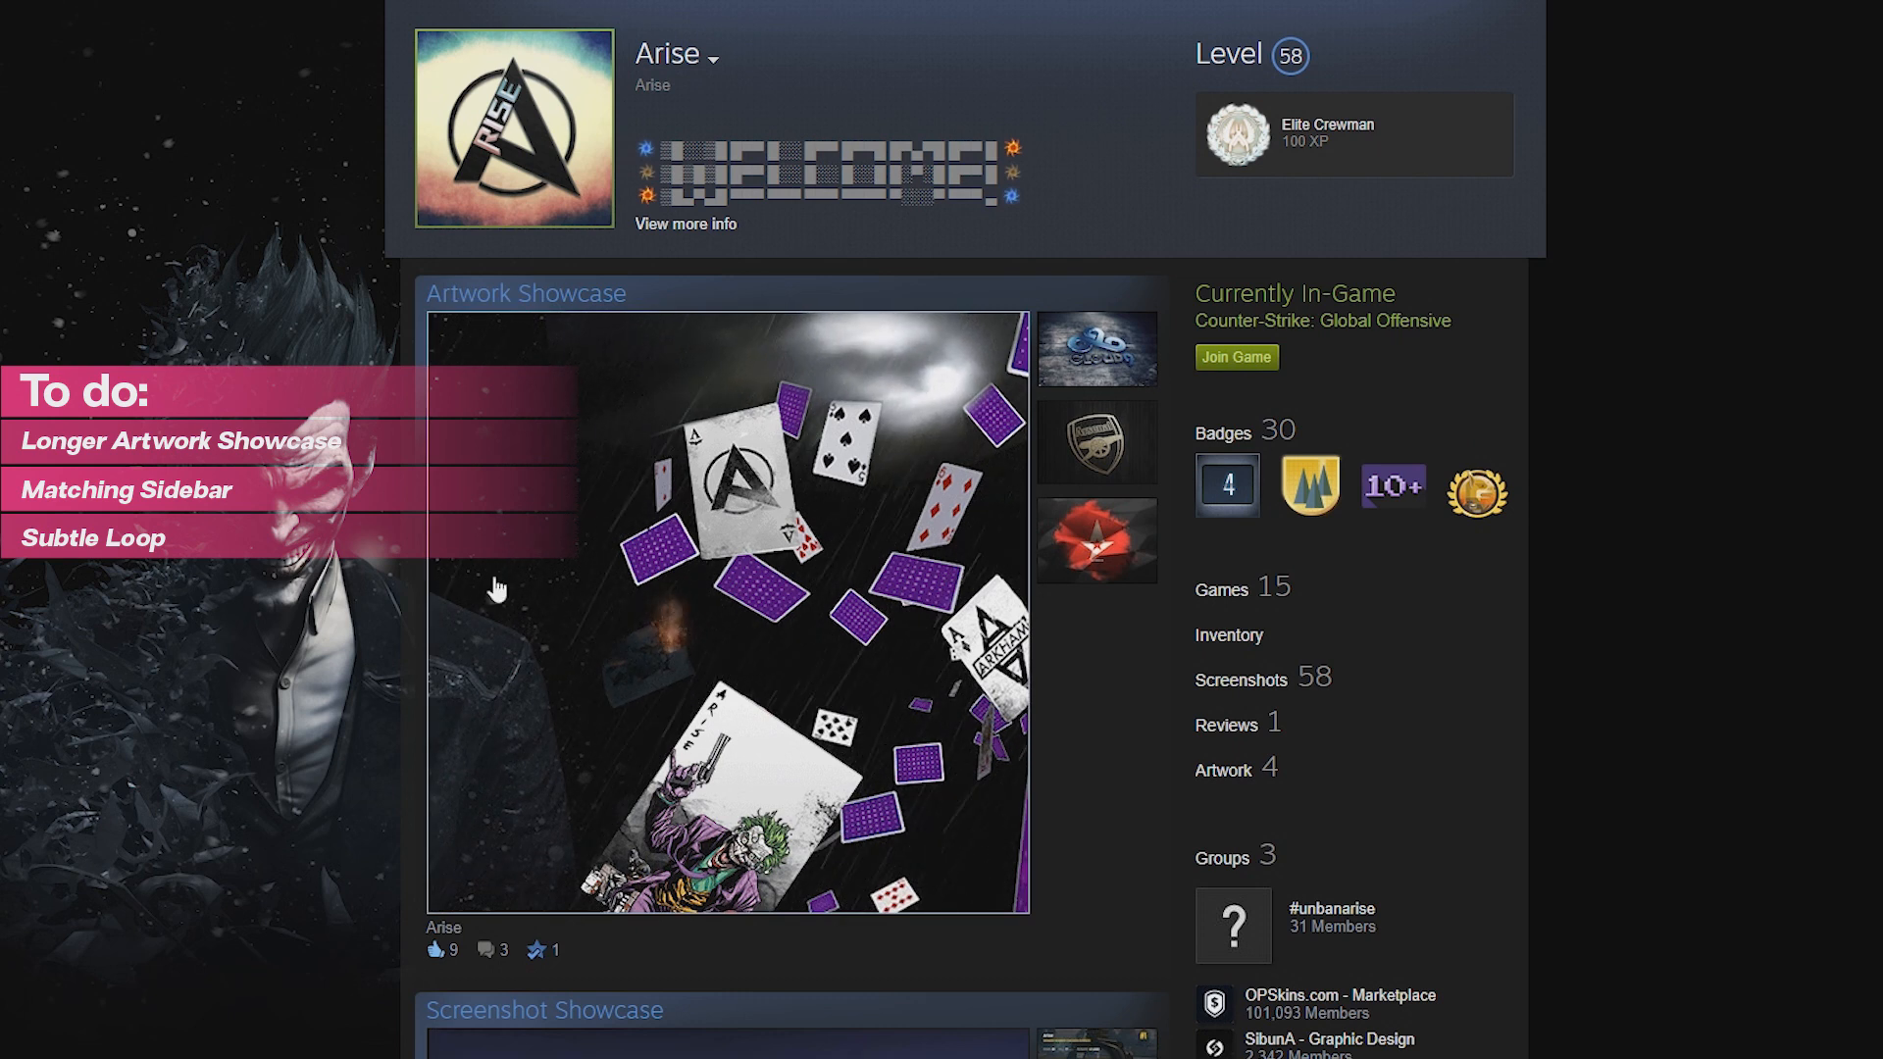
{"action": "mouse_move", "coordinate": [787, 335]}
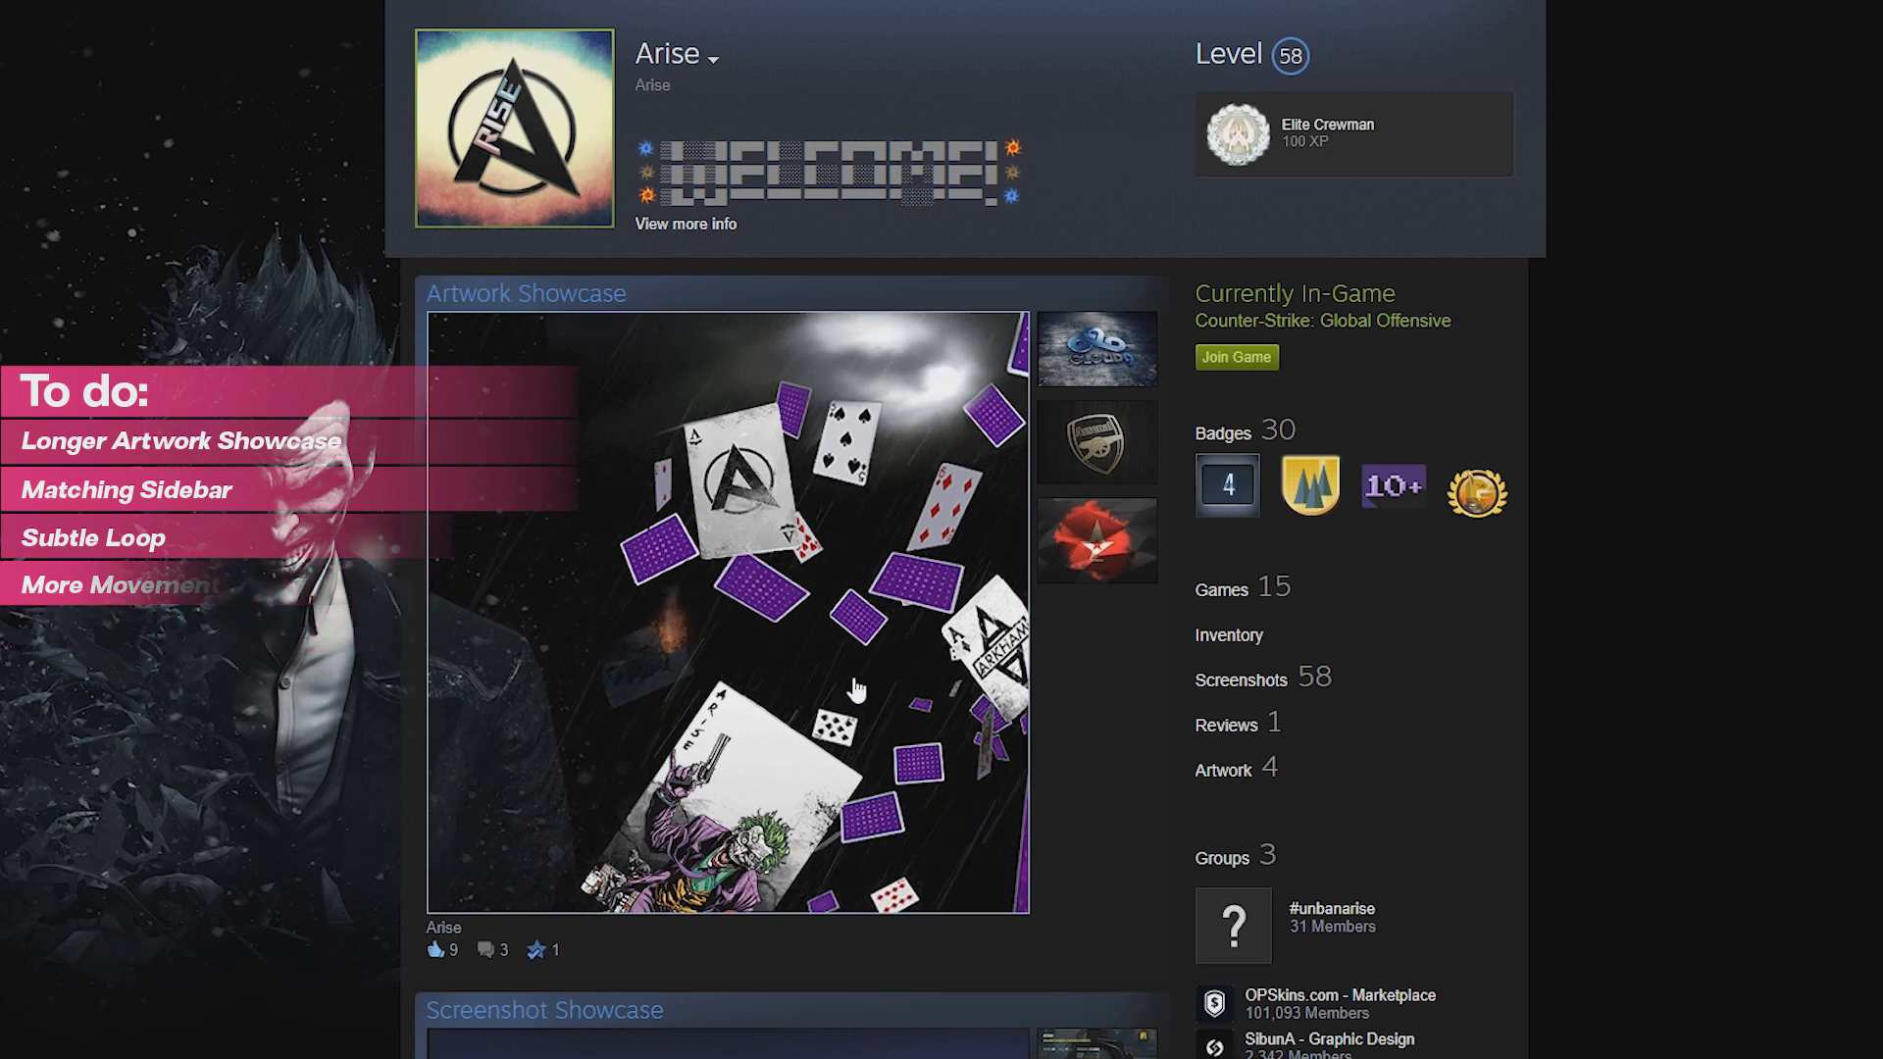
Paint the five of hearts, logo ace and torn card back, then switch between Photoshop and After Effects via the taskbar
{"action": "left_click", "coordinate": [359, 1039]}
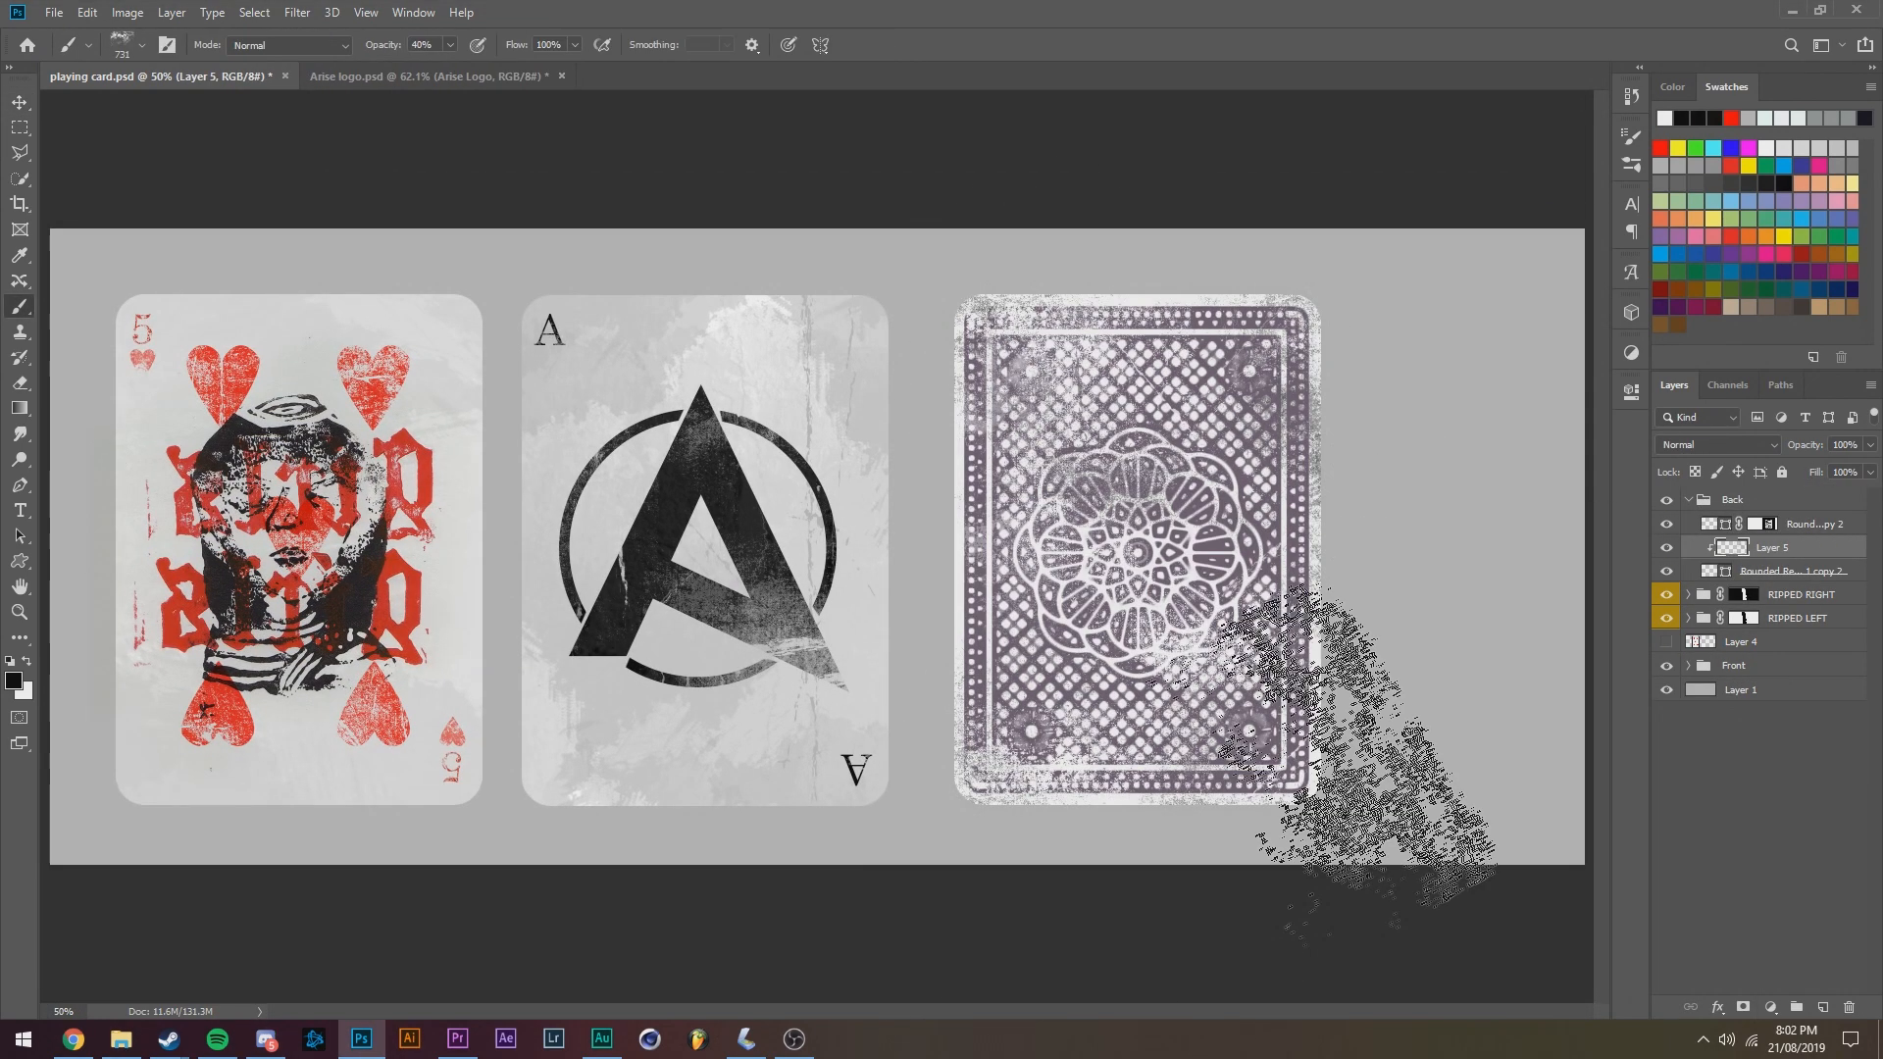
{"action": "left_click", "coordinate": [457, 1040]}
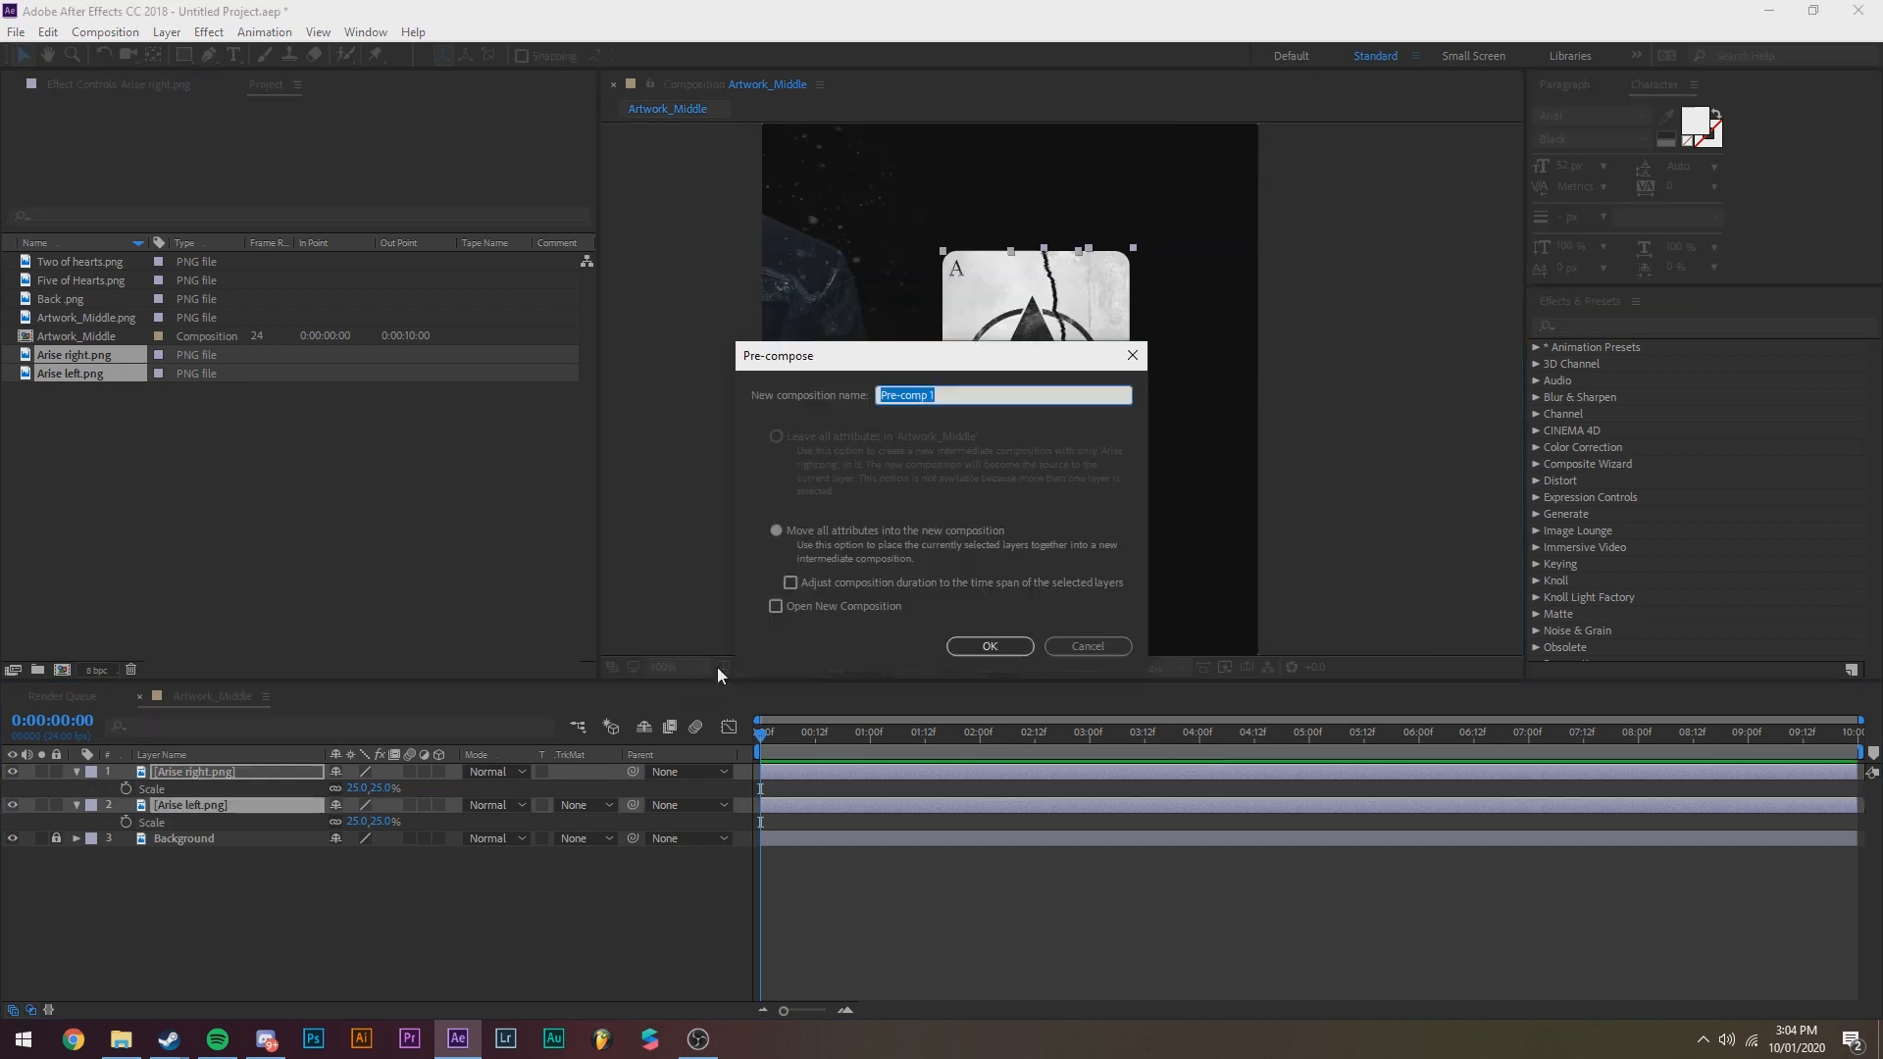
Pre-compose the Arise left/right halves under a Control null and keyframe the cards' 3D position and orientation
{"action": "left_click", "coordinate": [988, 645]}
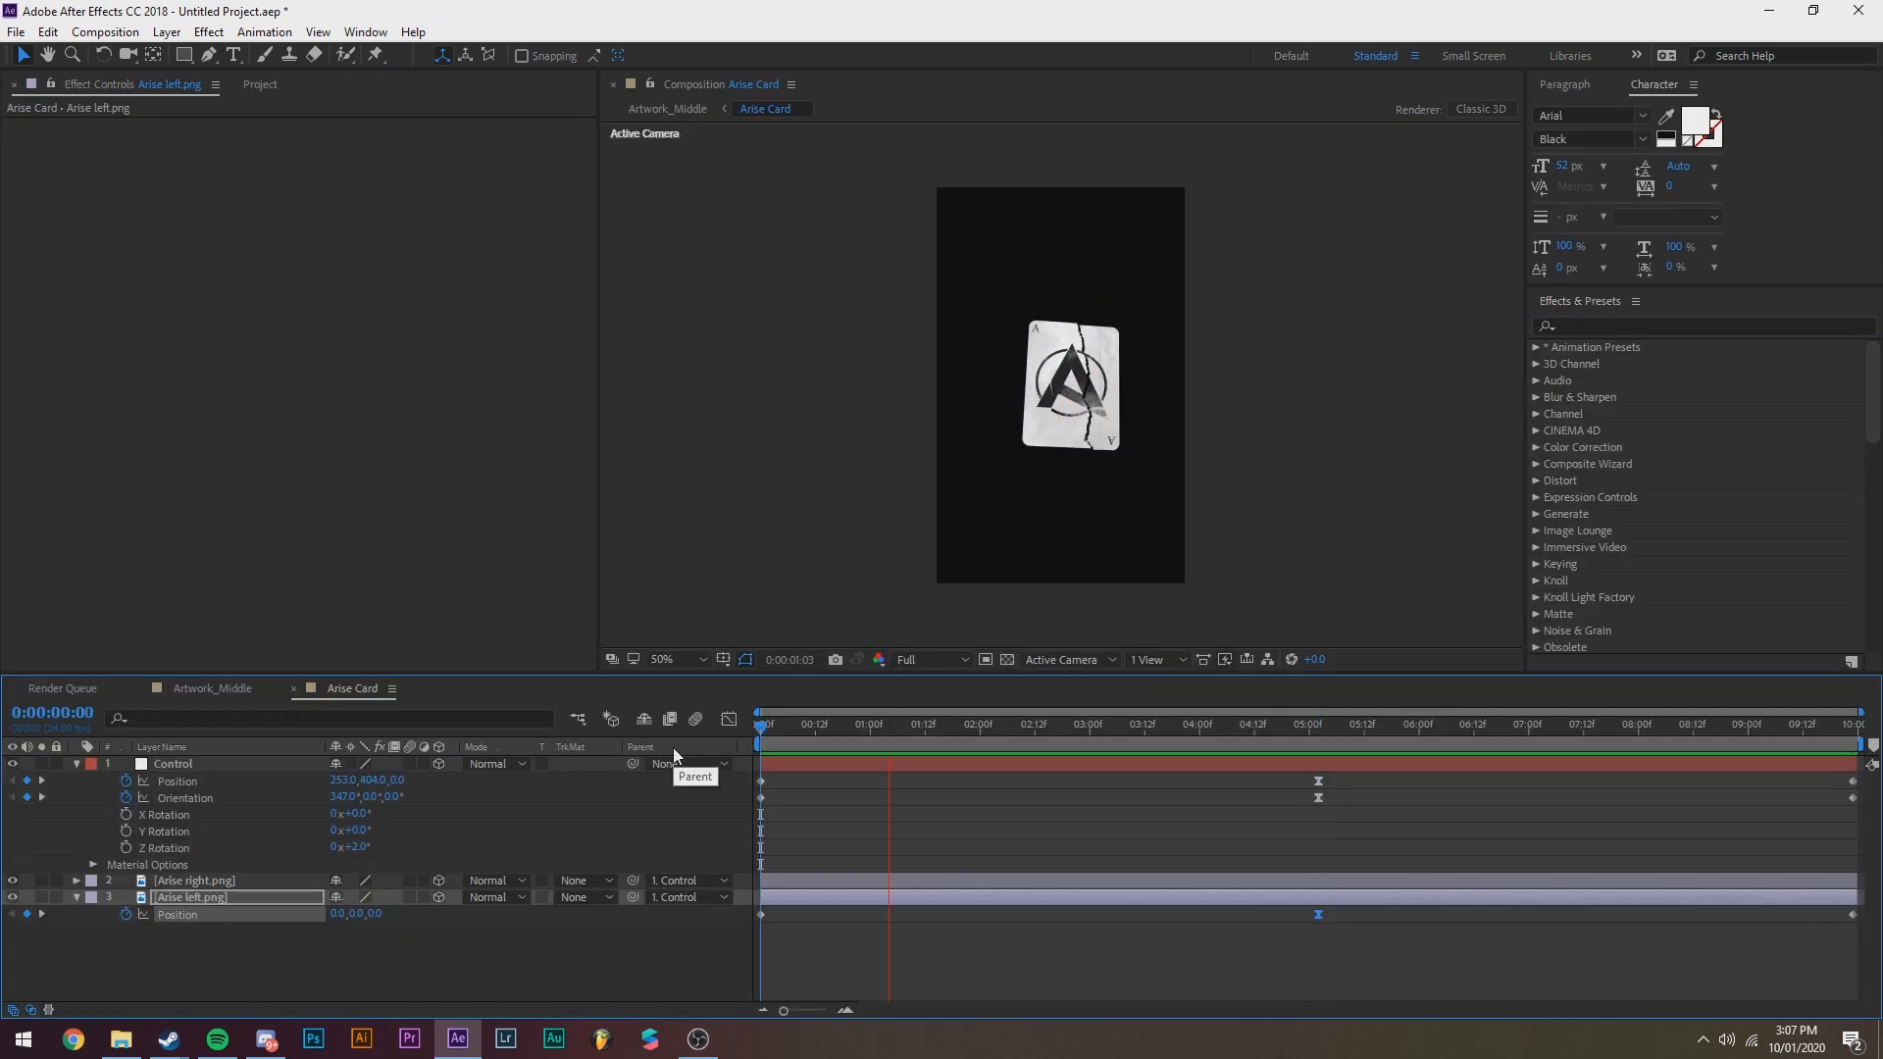
{"action": "left_click", "coordinate": [165, 1040]}
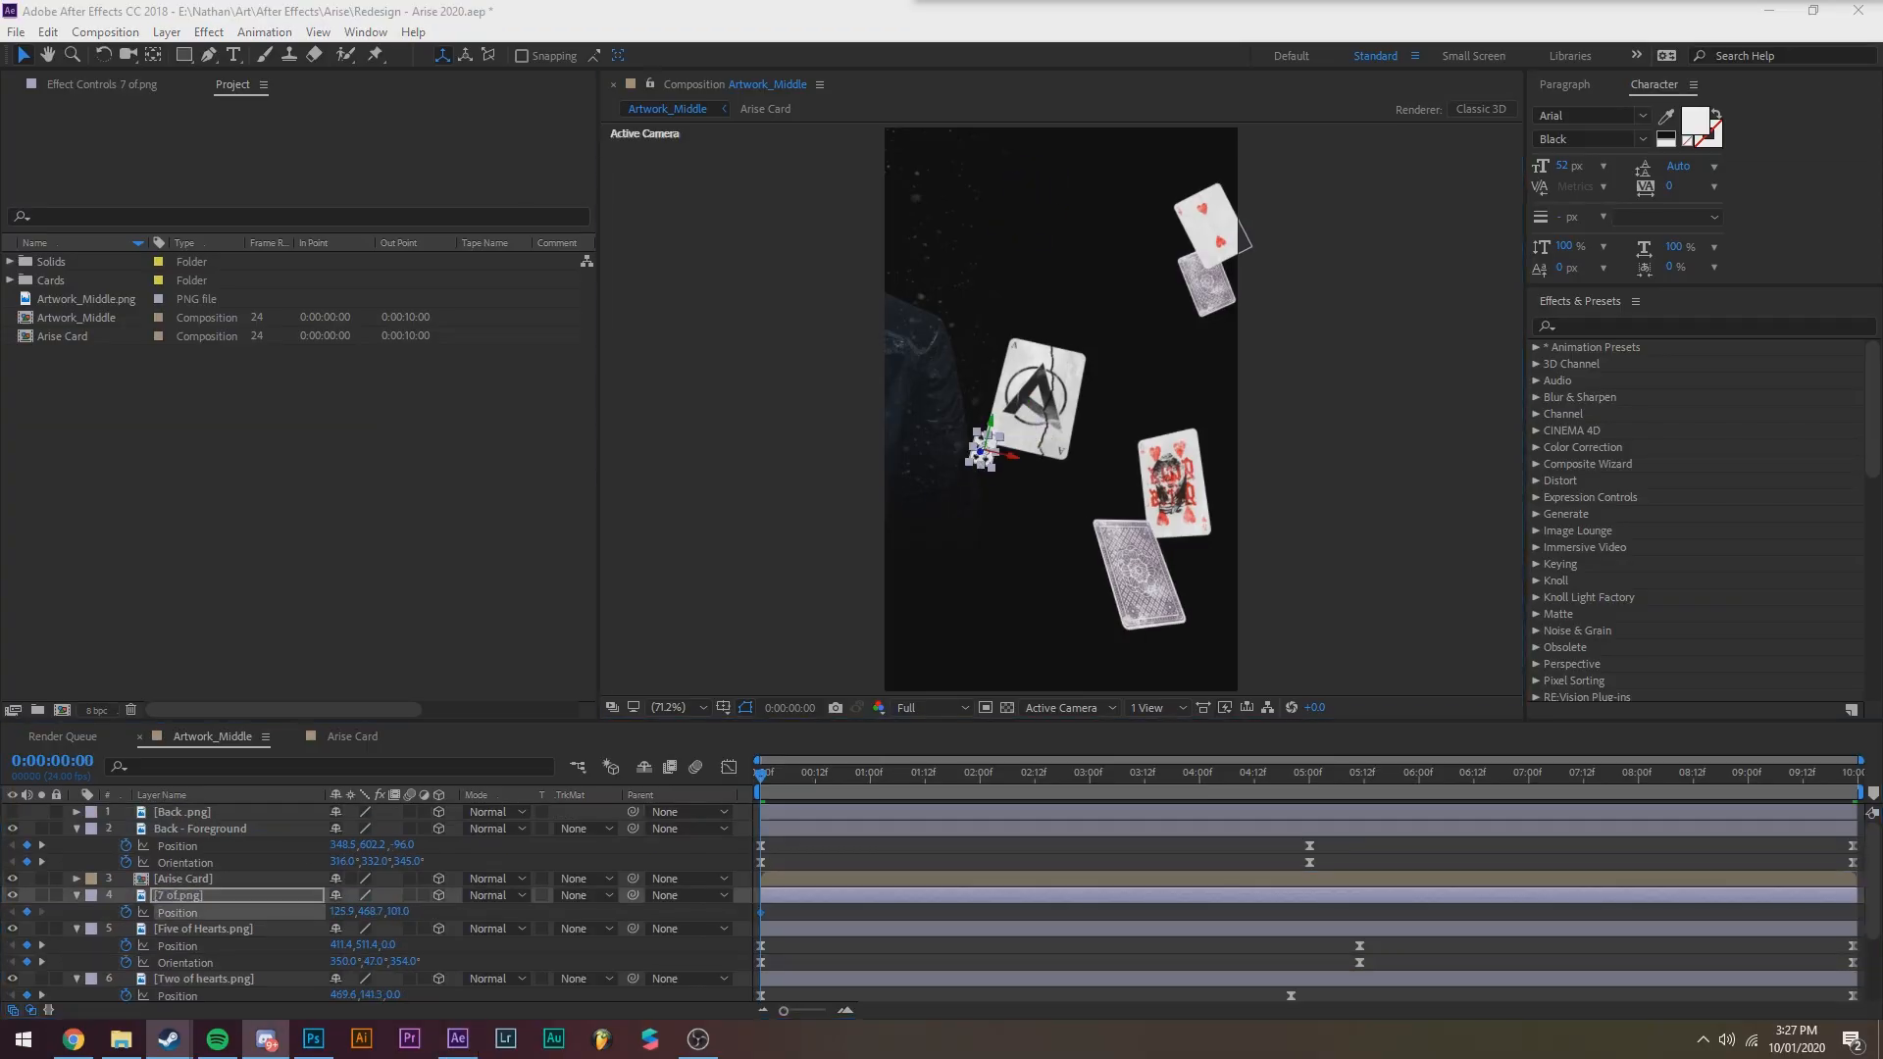
Switch via the taskbar to Photoshop's Artwork_Middle.png and select the faint logo glow on Layer 2
{"action": "left_click", "coordinate": [312, 1039]}
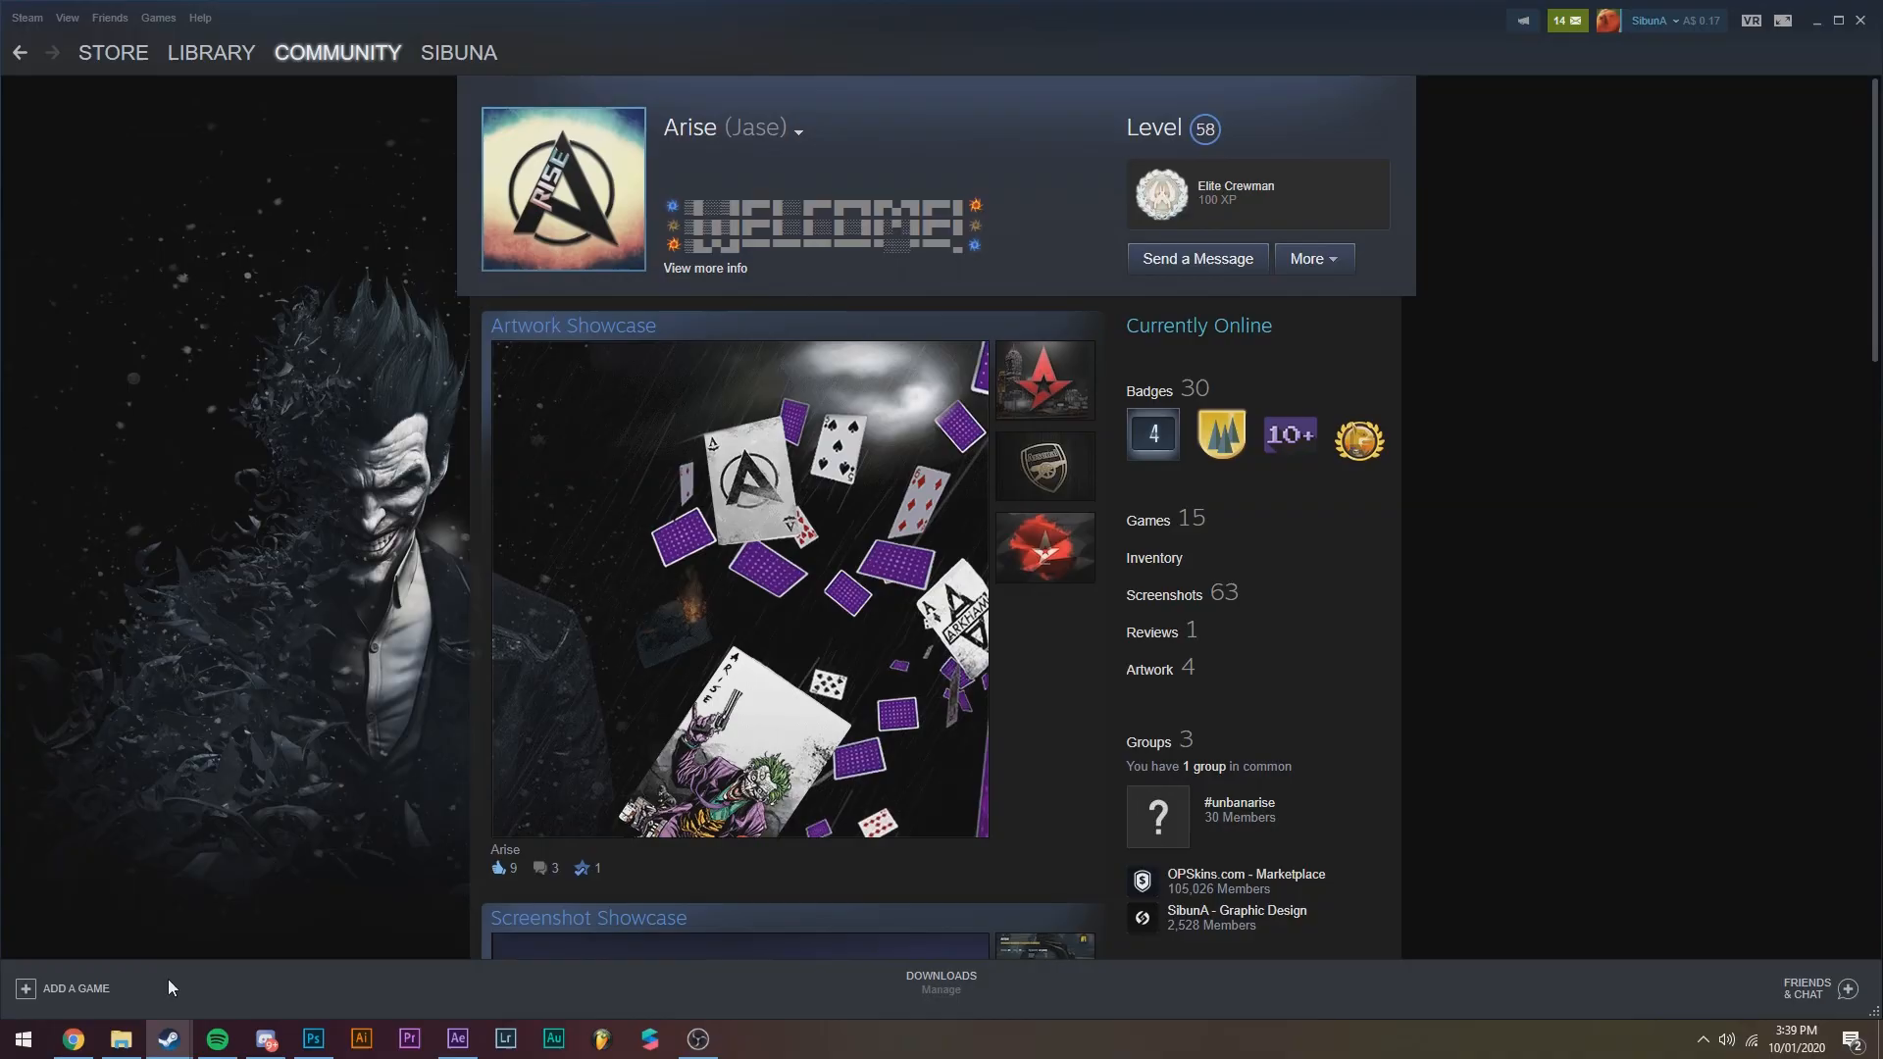
{"action": "left_click", "coordinate": [312, 1048]}
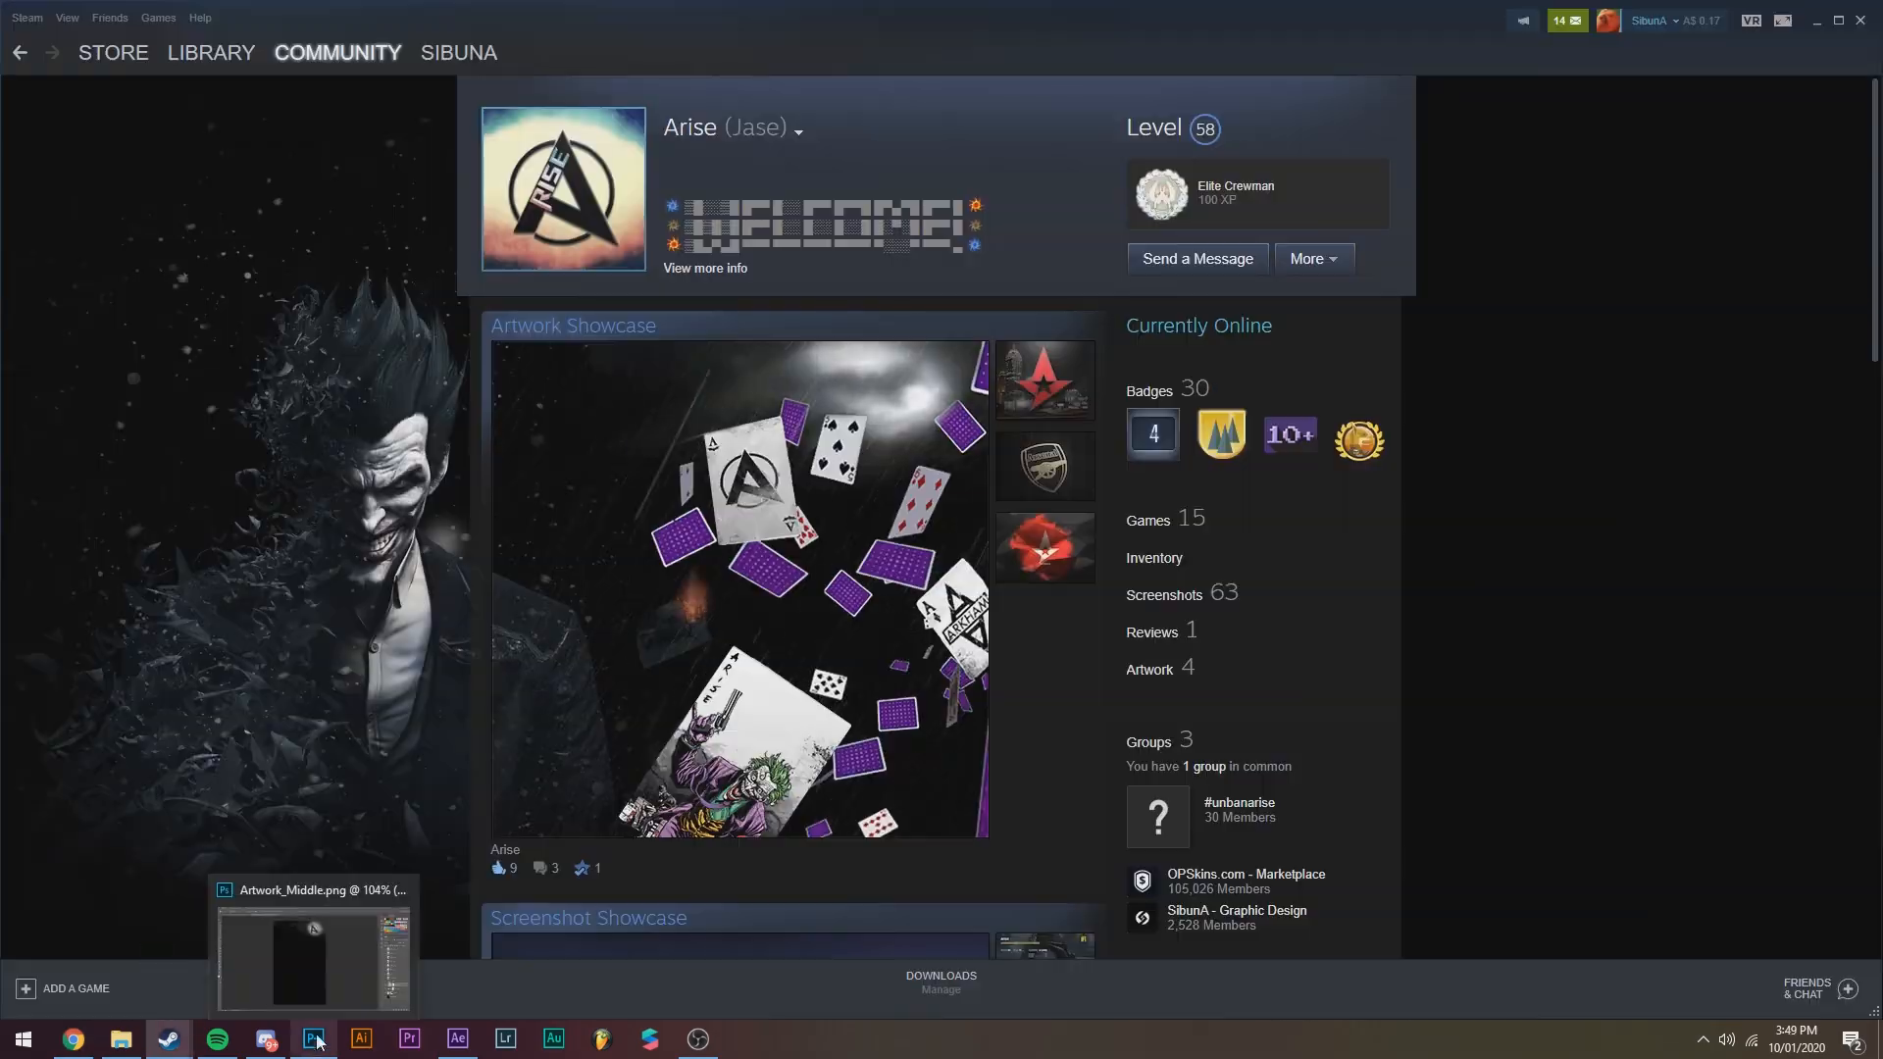
{"action": "left_click", "coordinate": [312, 1040]}
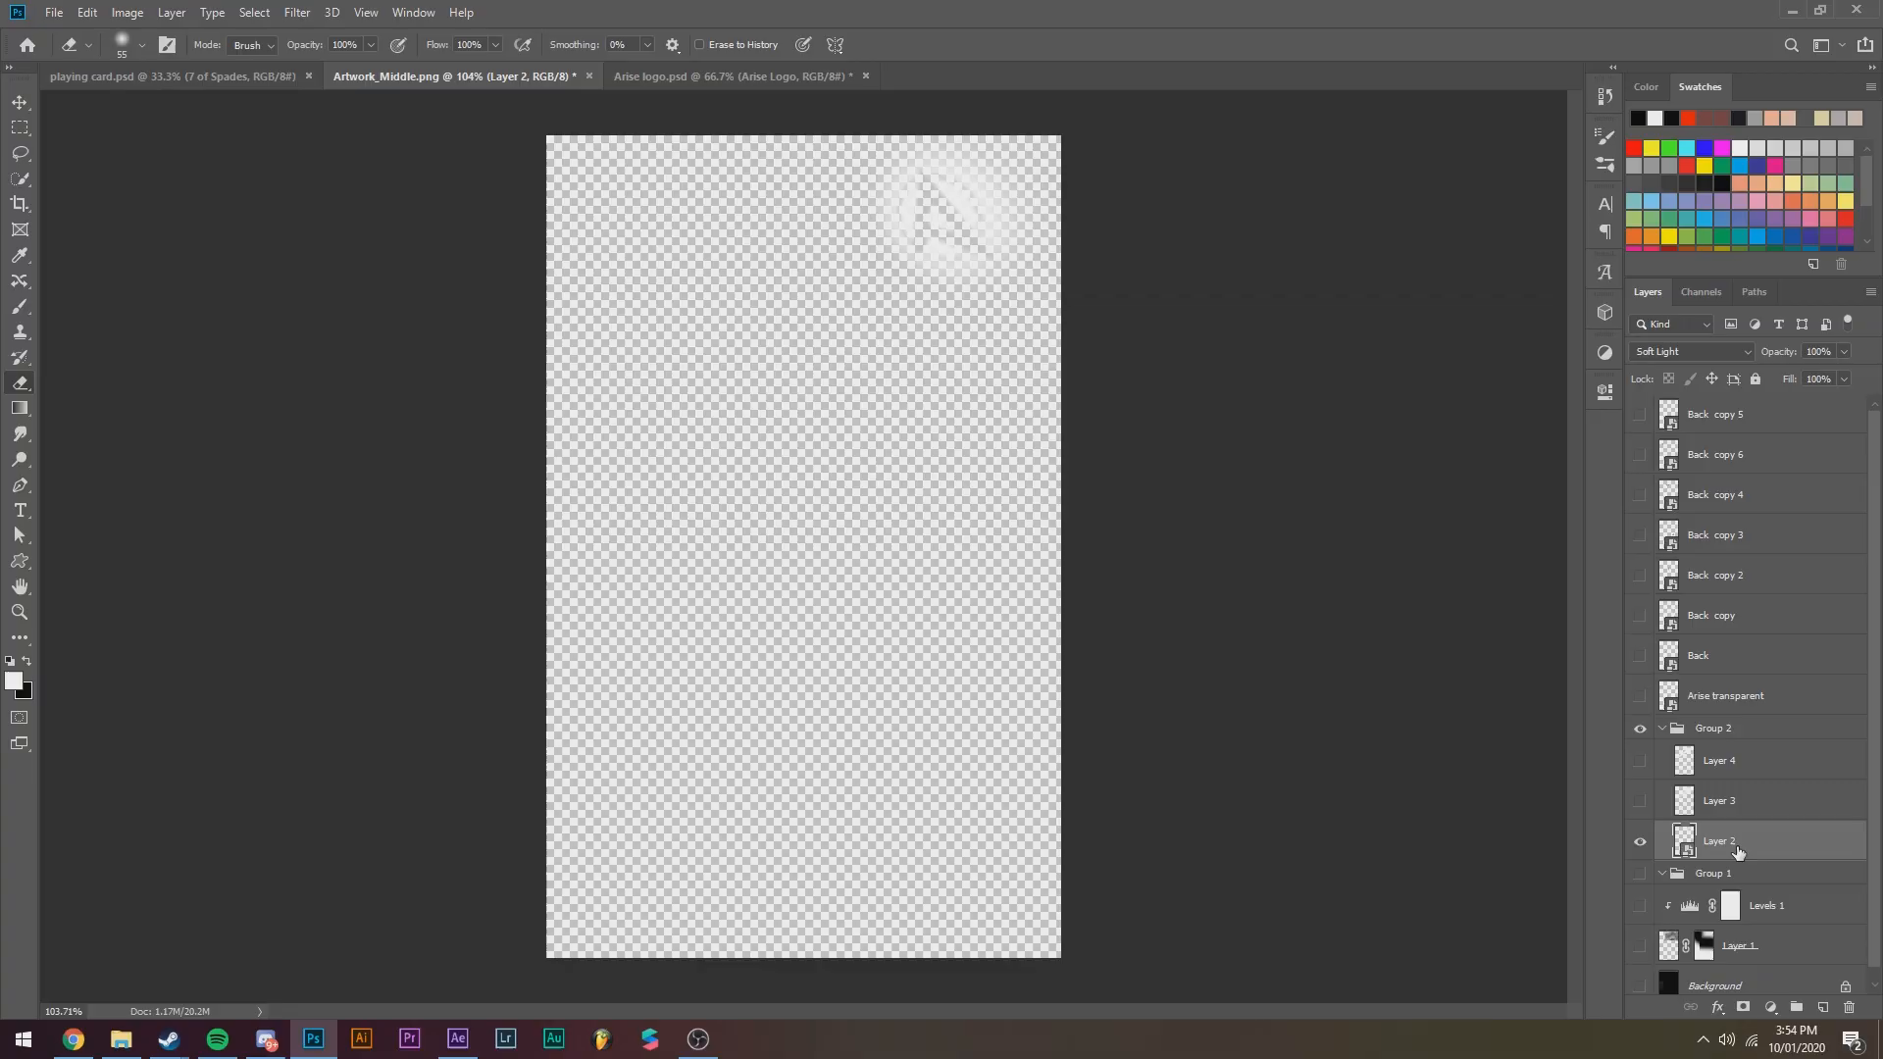
Apply Hue/Saturation to Background Cards.png with Master Lightness at -39
{"action": "left_click", "coordinate": [455, 1039]}
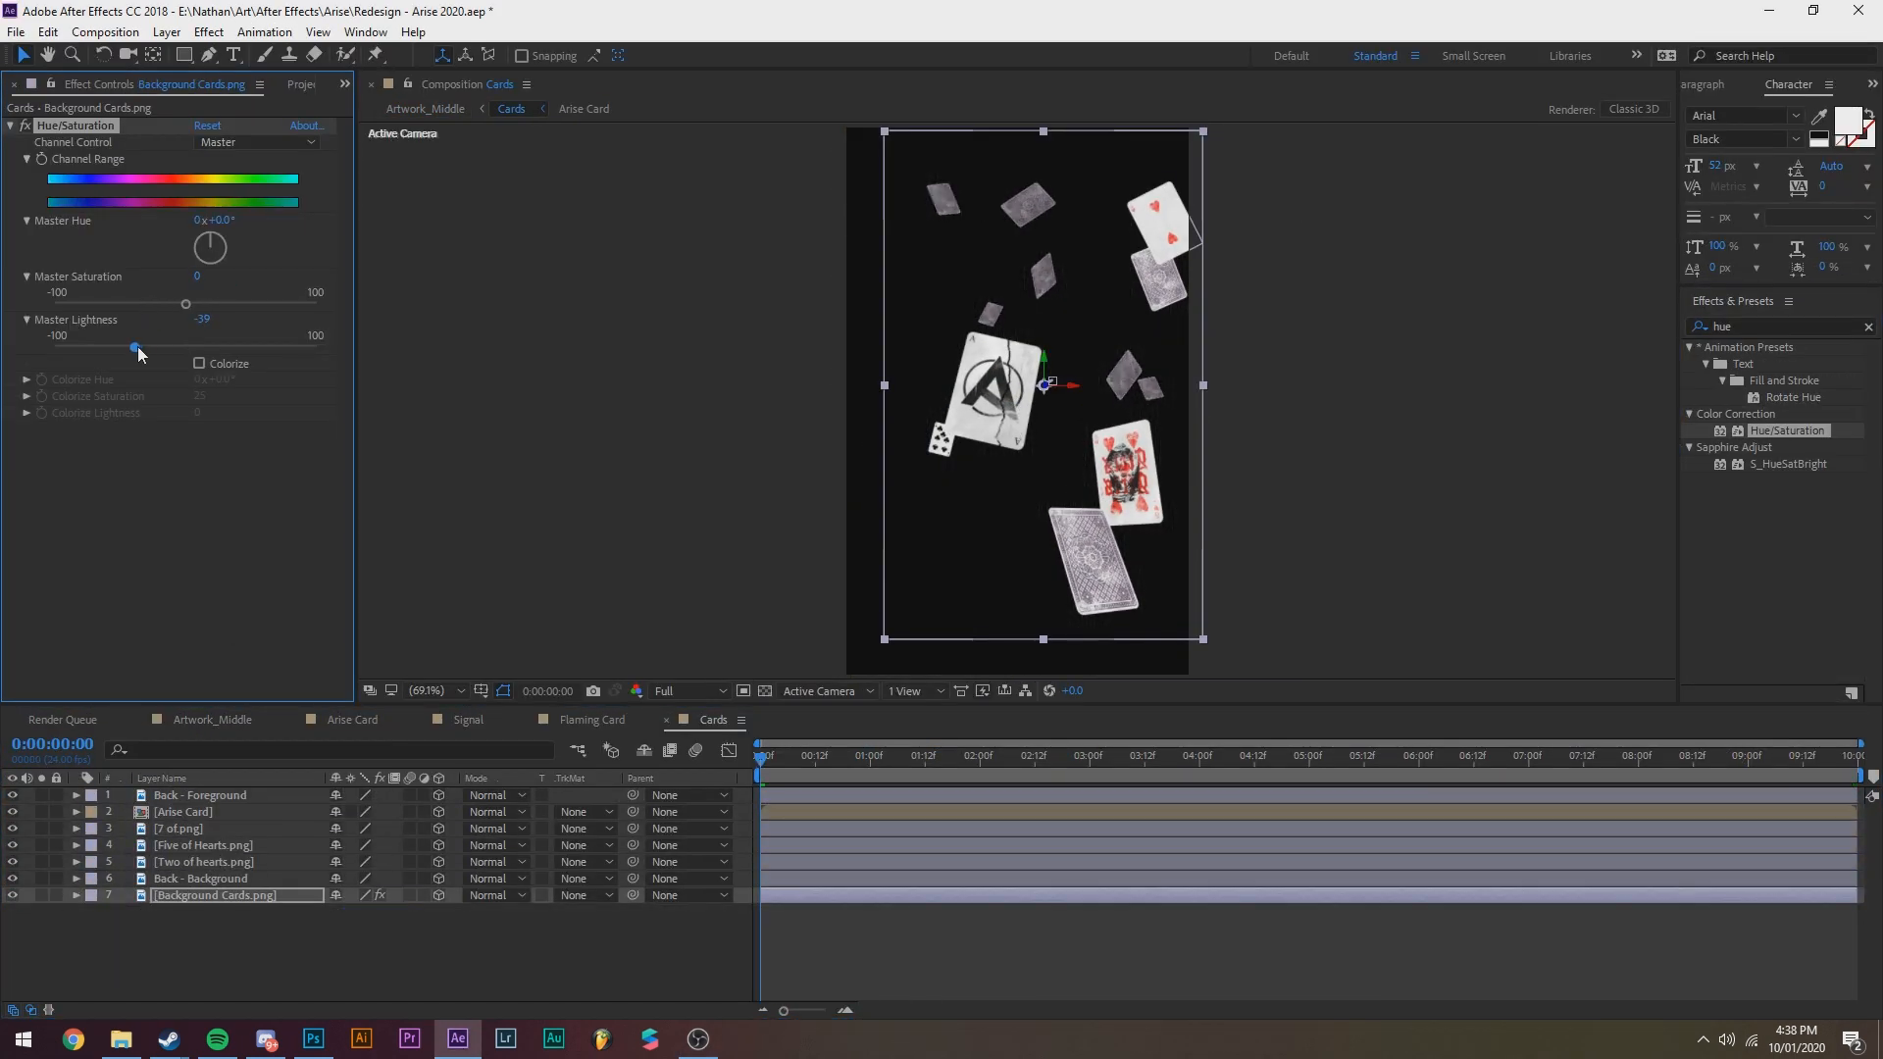
Add a Trapcode Particular Rain layer plus Flaming Card and Signal precomps with keyframed position and orientation
{"action": "left_click", "coordinate": [211, 720]}
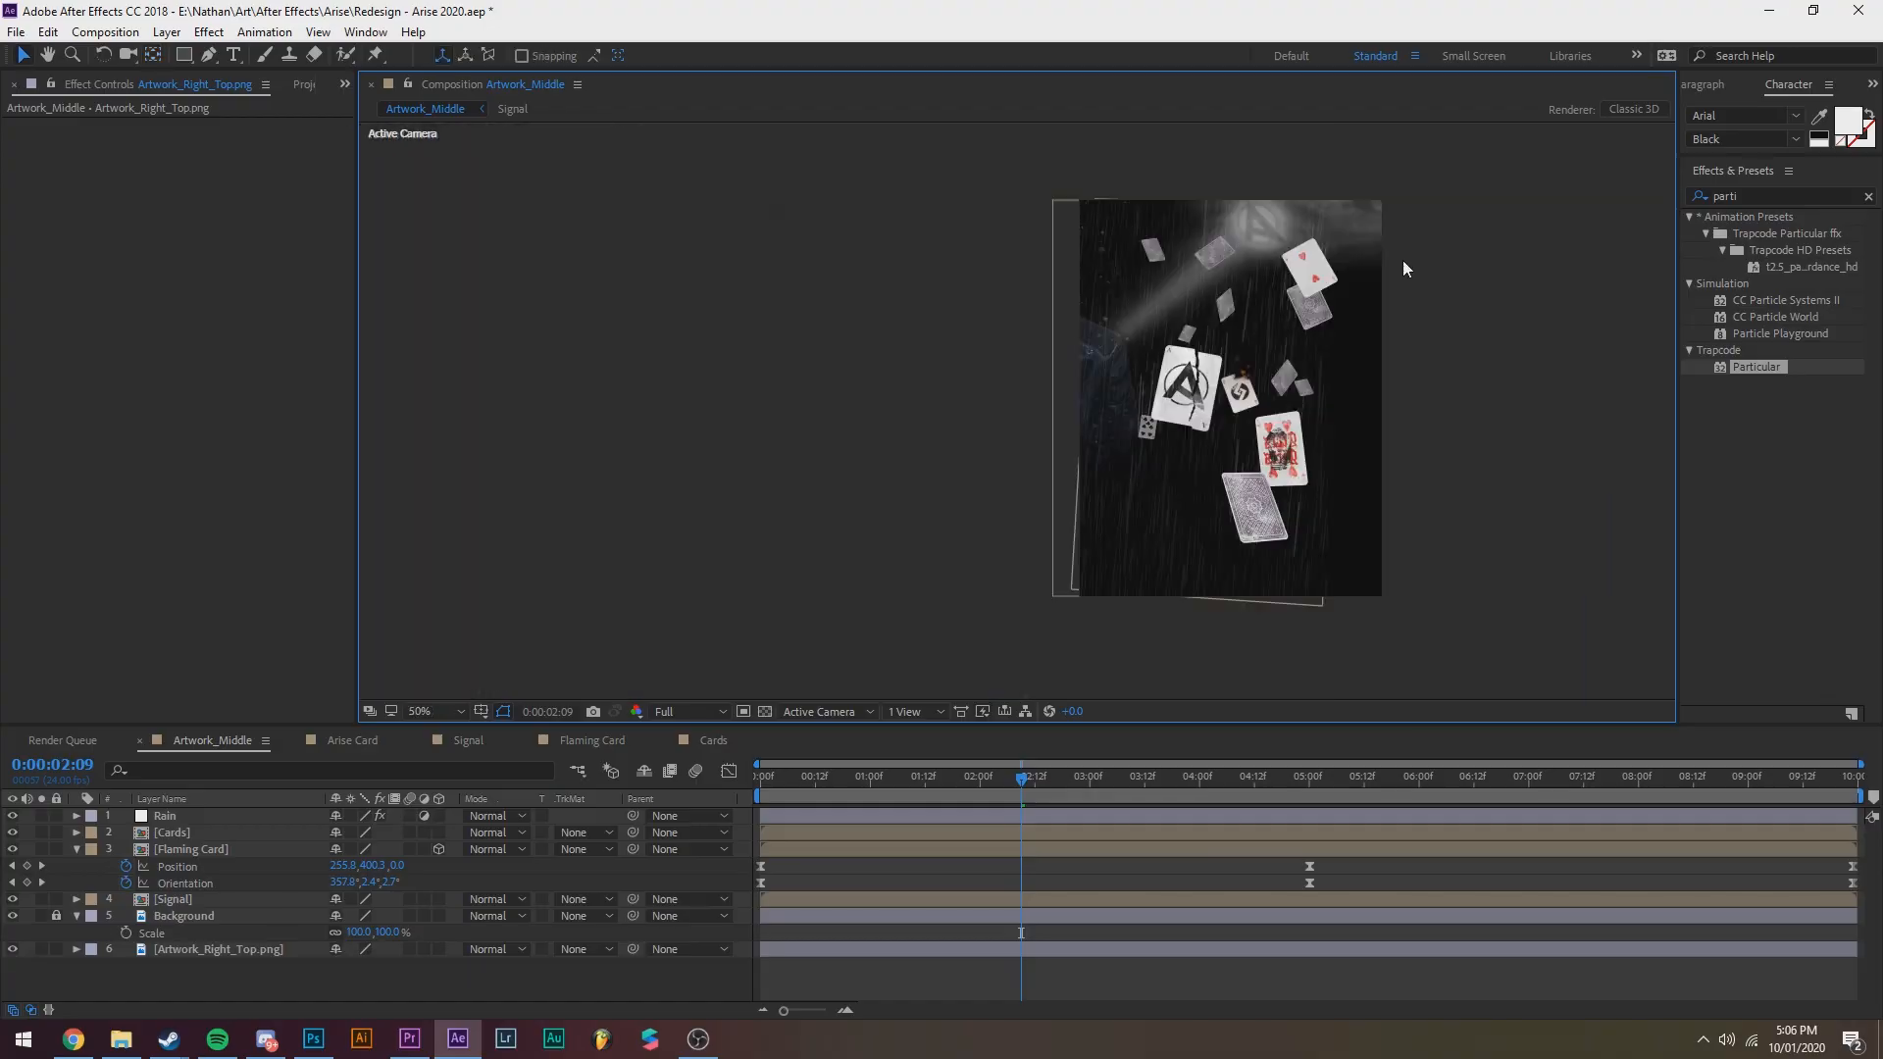
{"action": "left_click", "coordinate": [714, 740]}
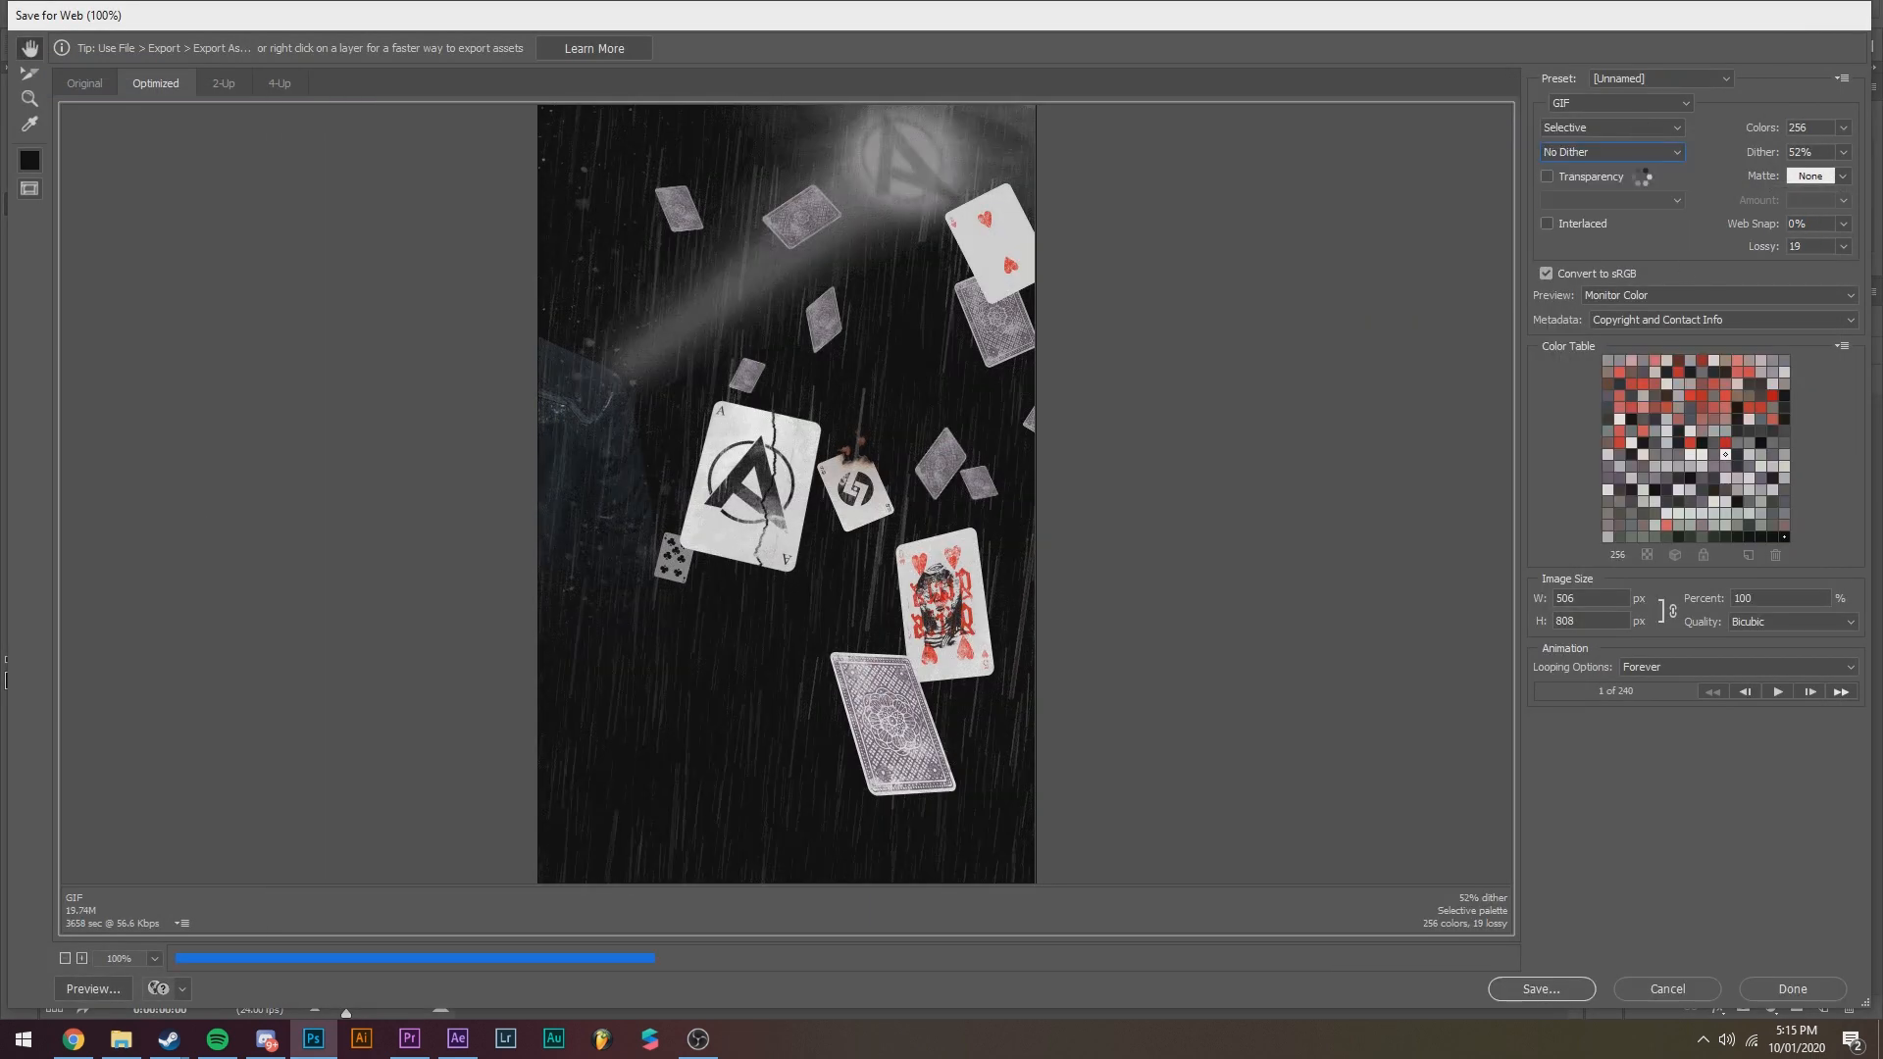
Save for Web as GIF: Diffusion dither 100%, Transparency on, Lossy 15, looping Forever, about 7.4 MB at 150 frames
{"action": "left_click", "coordinate": [455, 1039]}
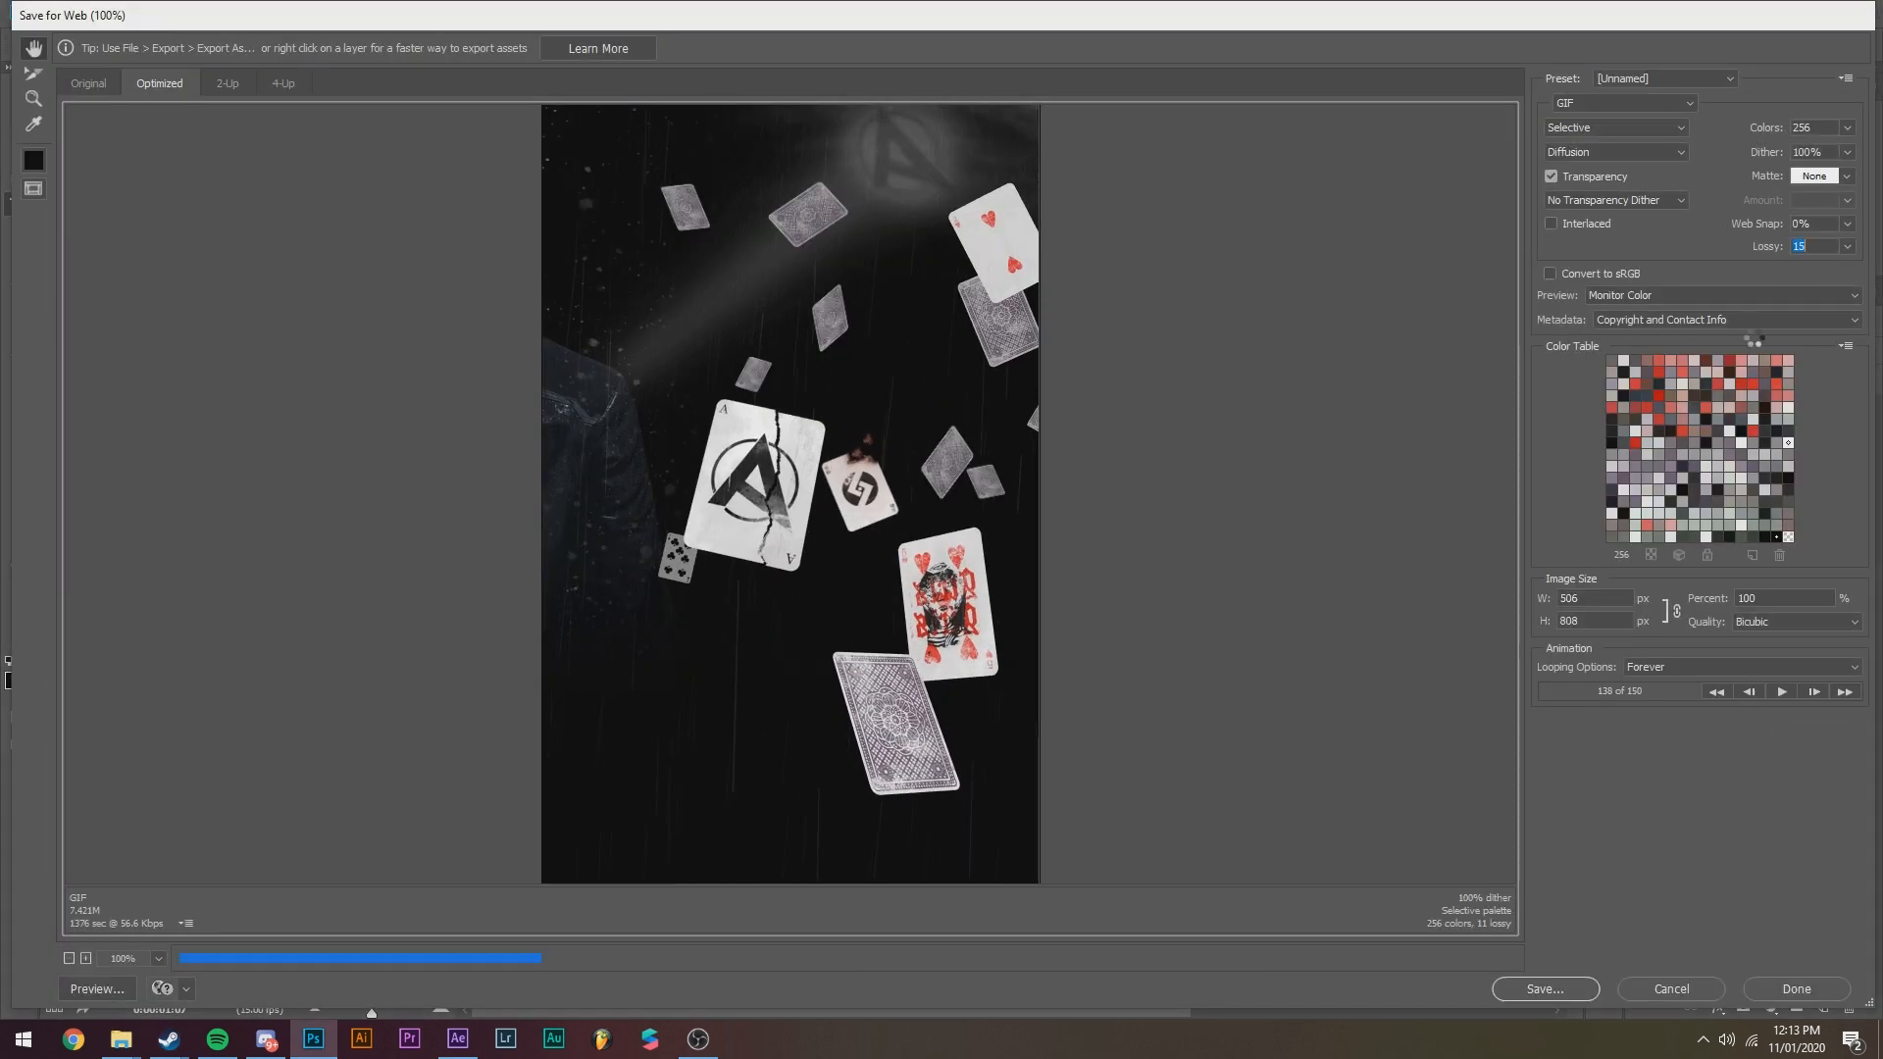
{"action": "left_click", "coordinate": [1544, 989]}
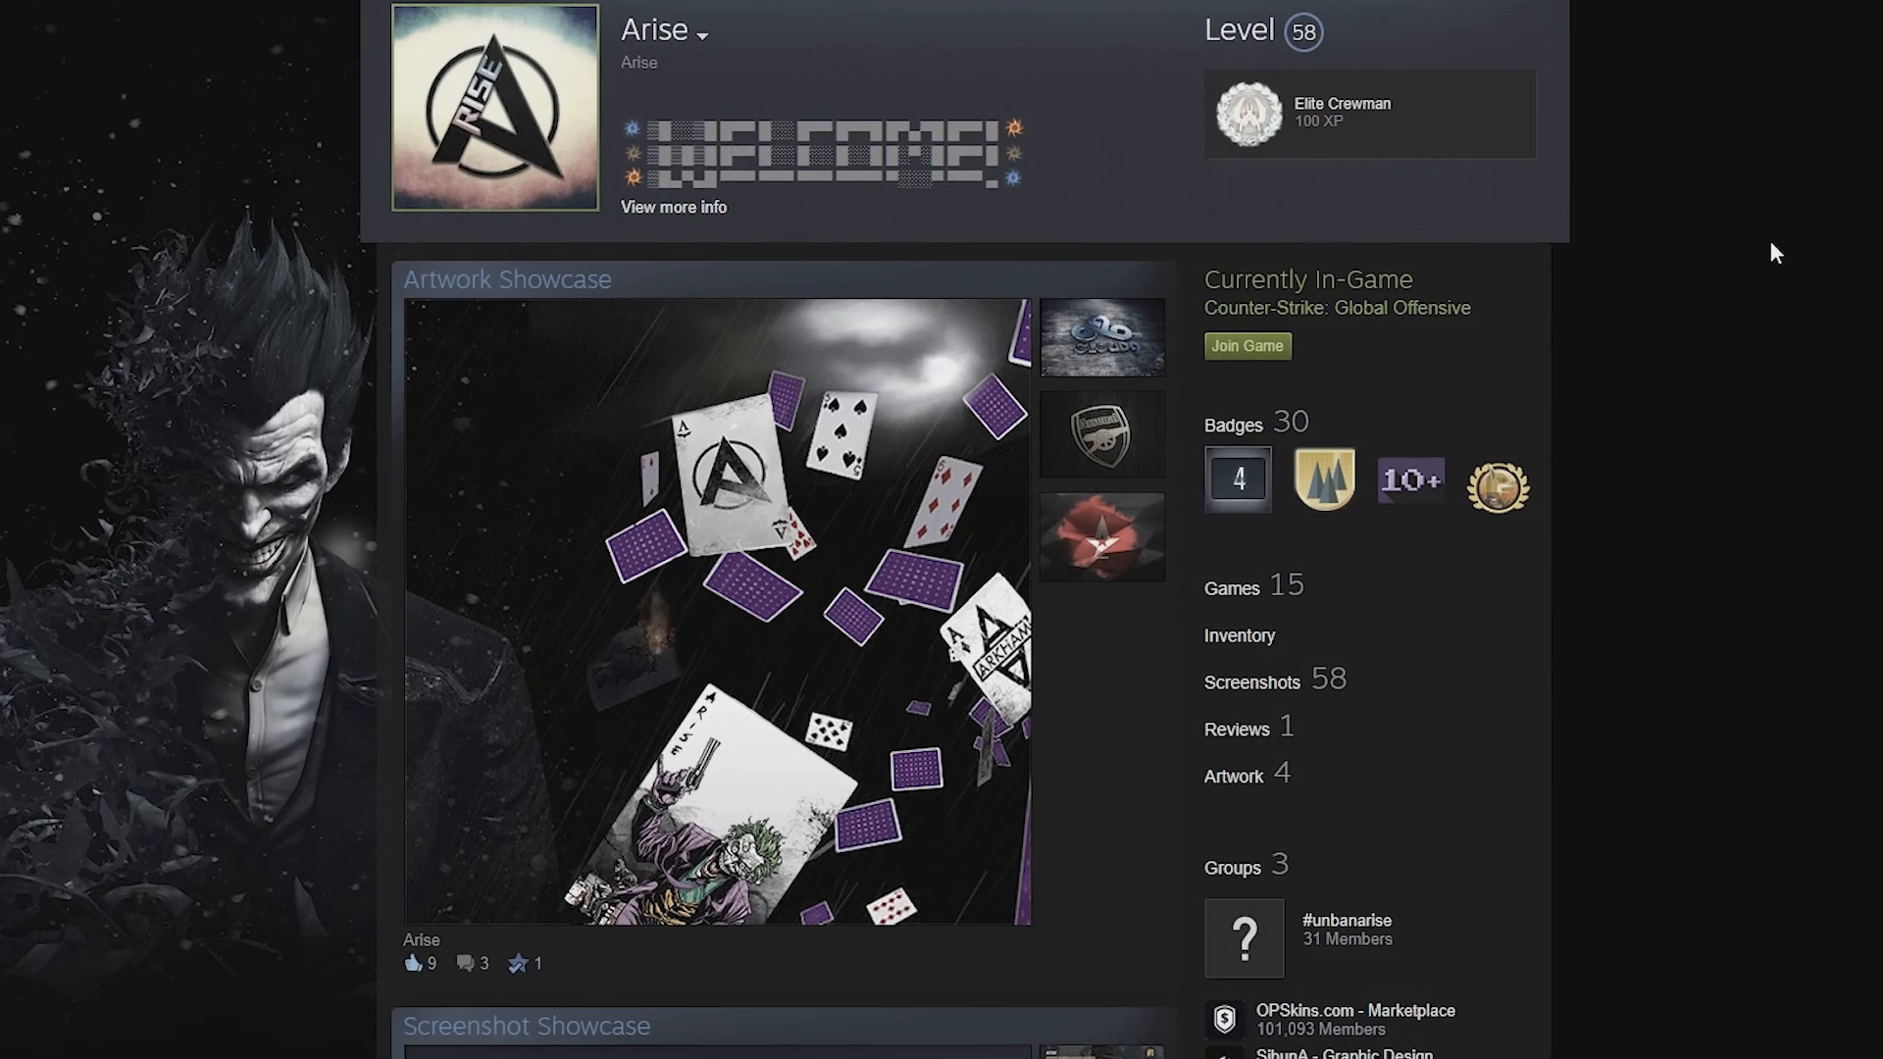
Scroll down the Steam profile to view the rainy falling-cards artwork showcase with its matching sidebar
{"action": "scroll", "scroll_direction": "down", "scroll_amount": 3}
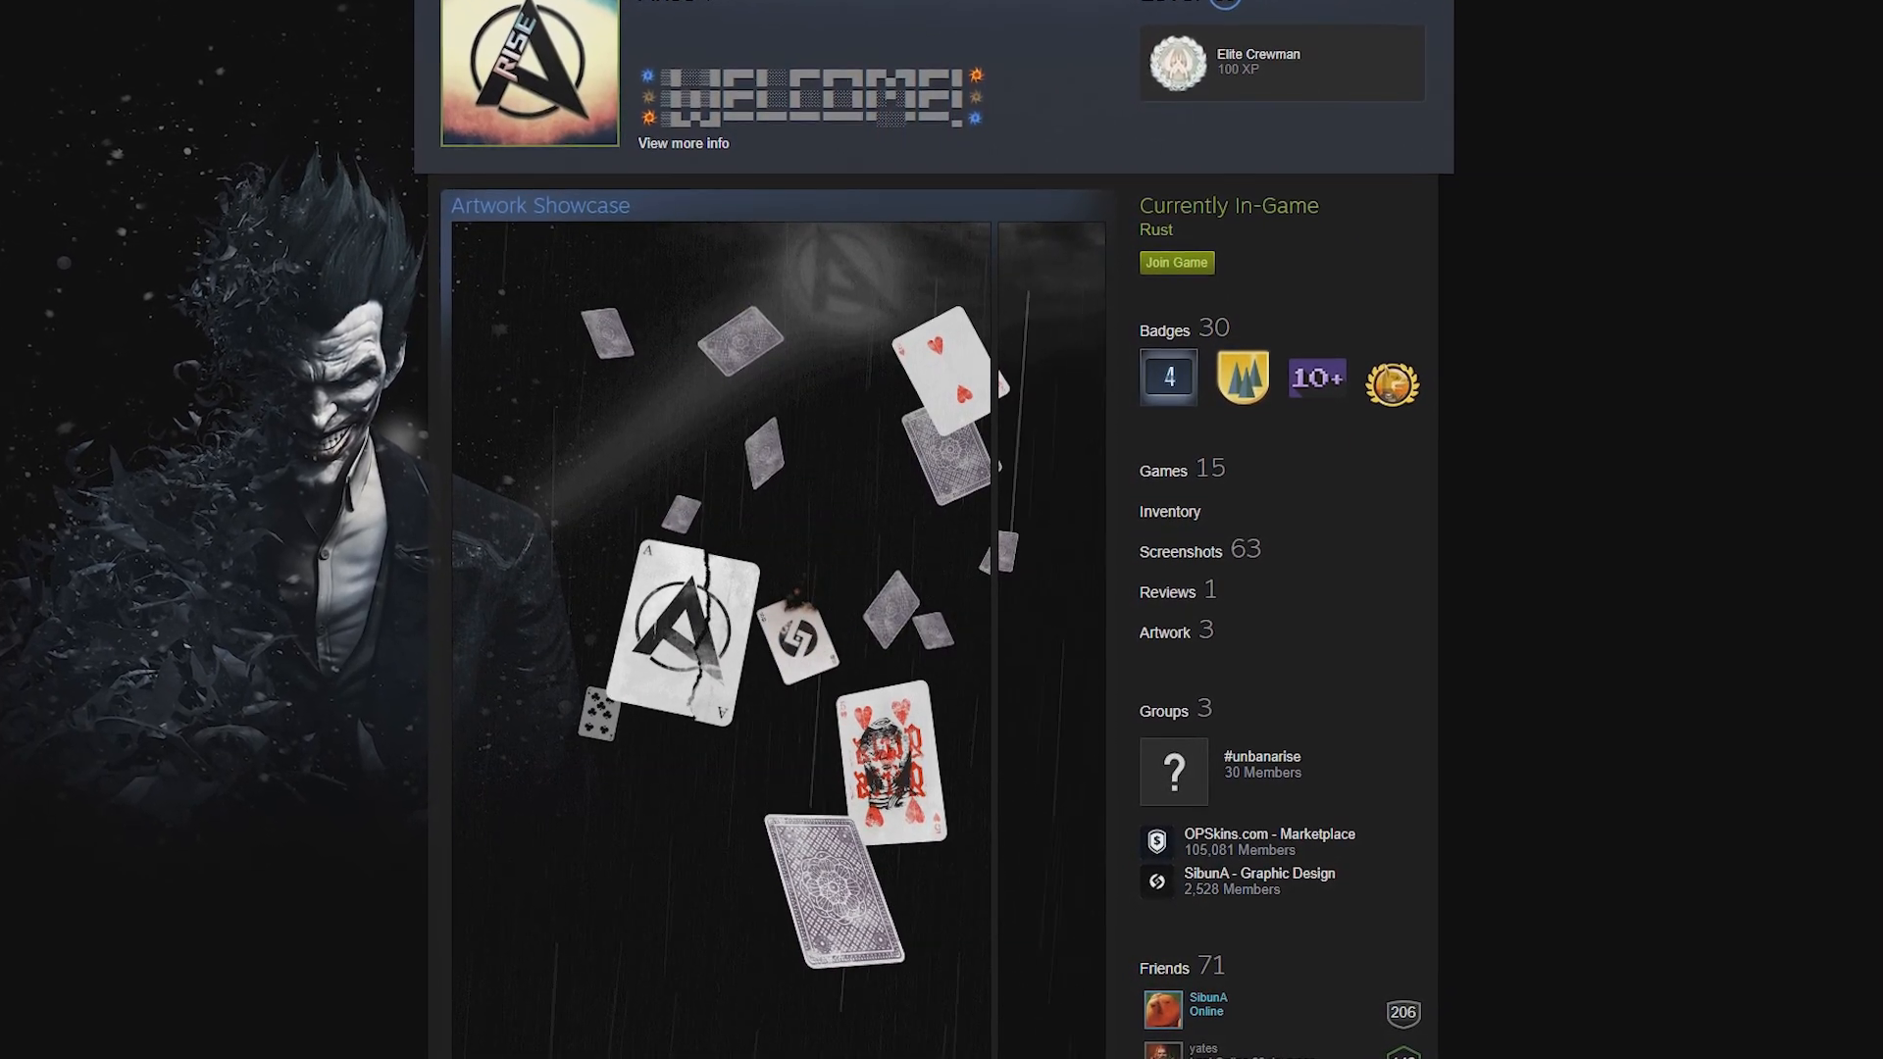
{"action": "scroll", "scroll_direction": "down", "scroll_amount": 3}
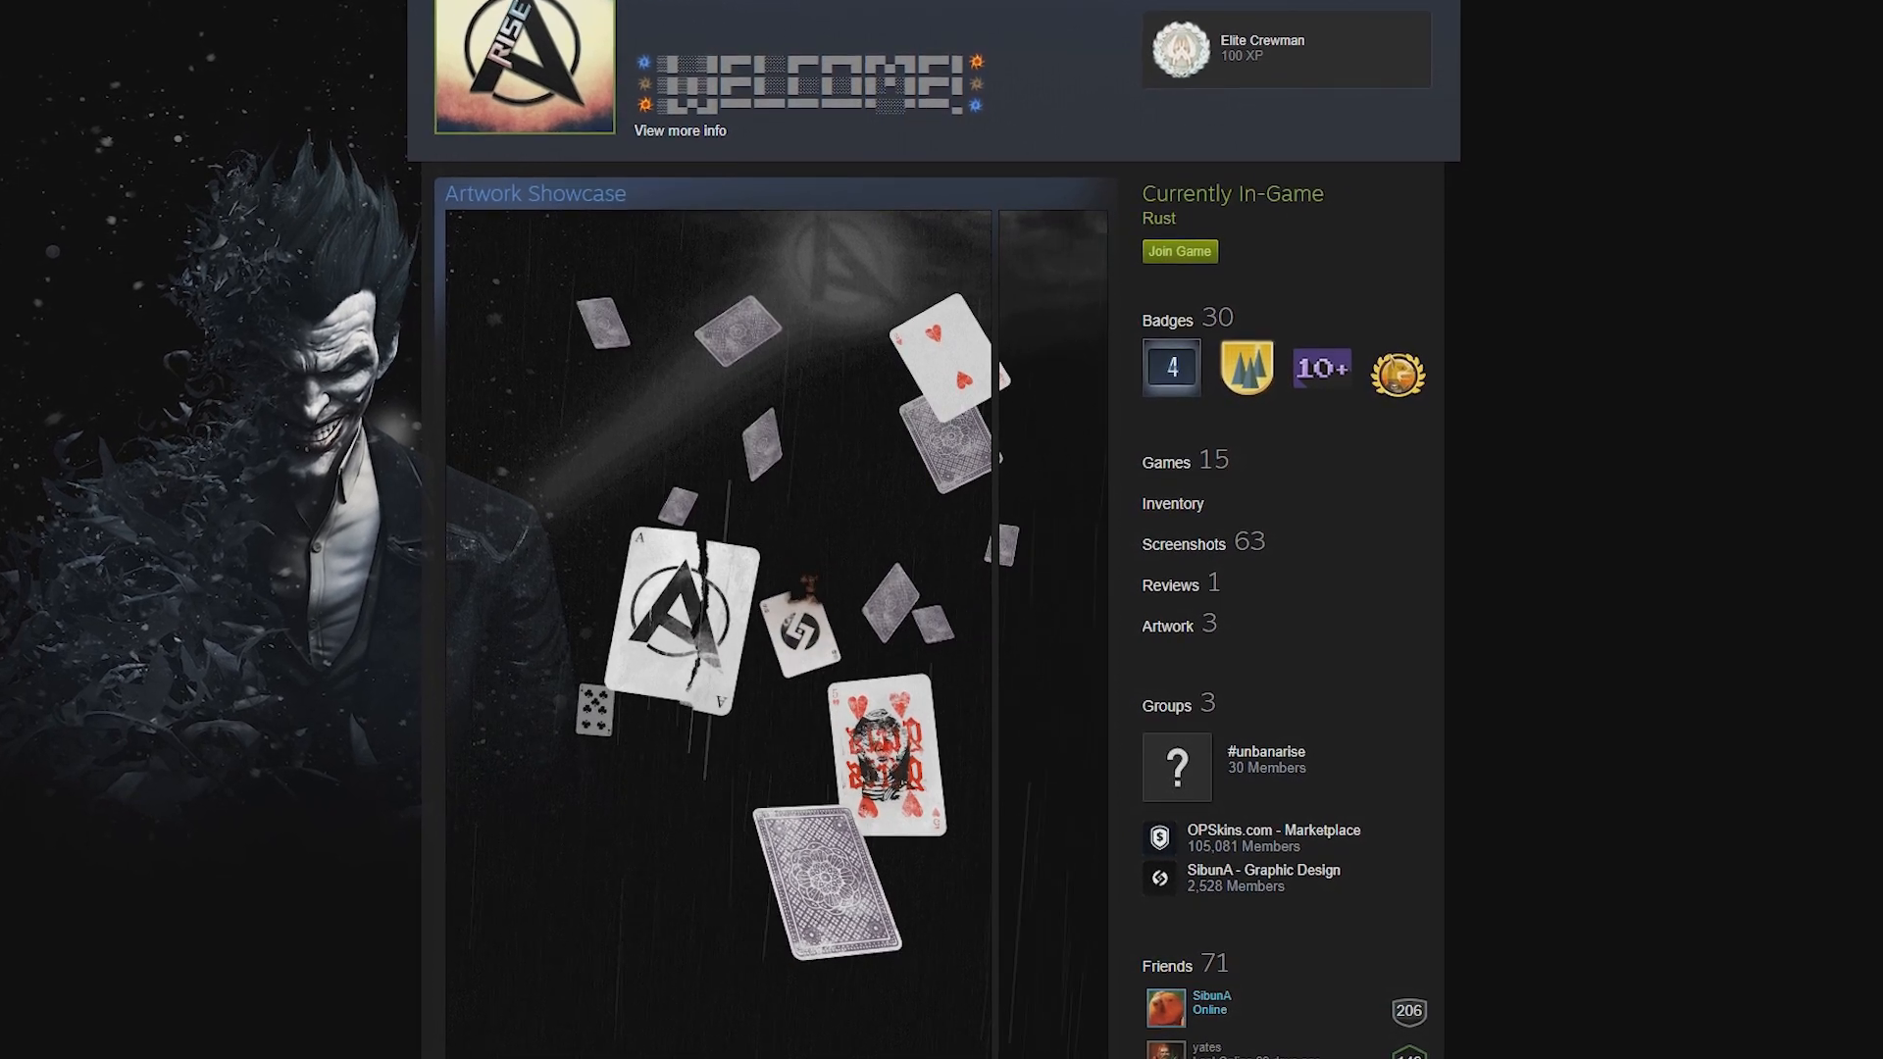
{"action": "scroll", "scroll_direction": "down", "scroll_amount": 3}
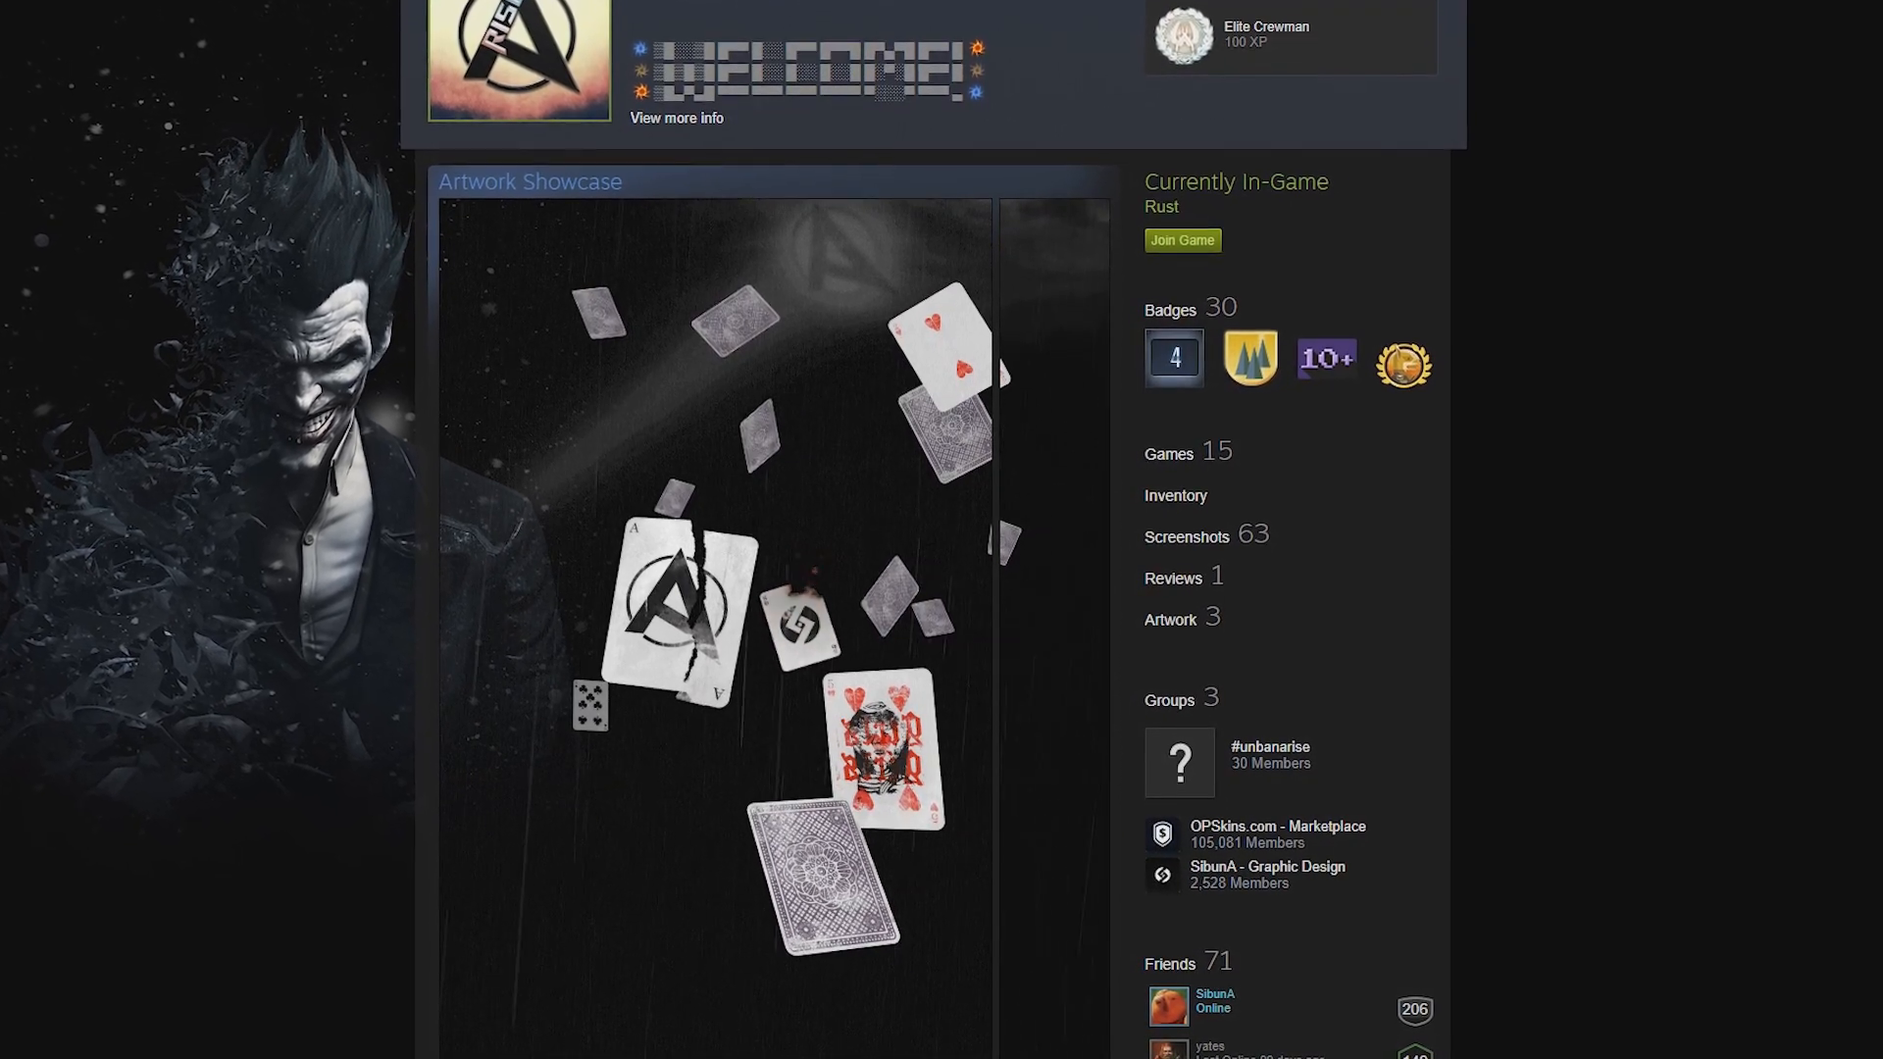
{"action": "scroll", "scroll_direction": "down", "scroll_amount": 3}
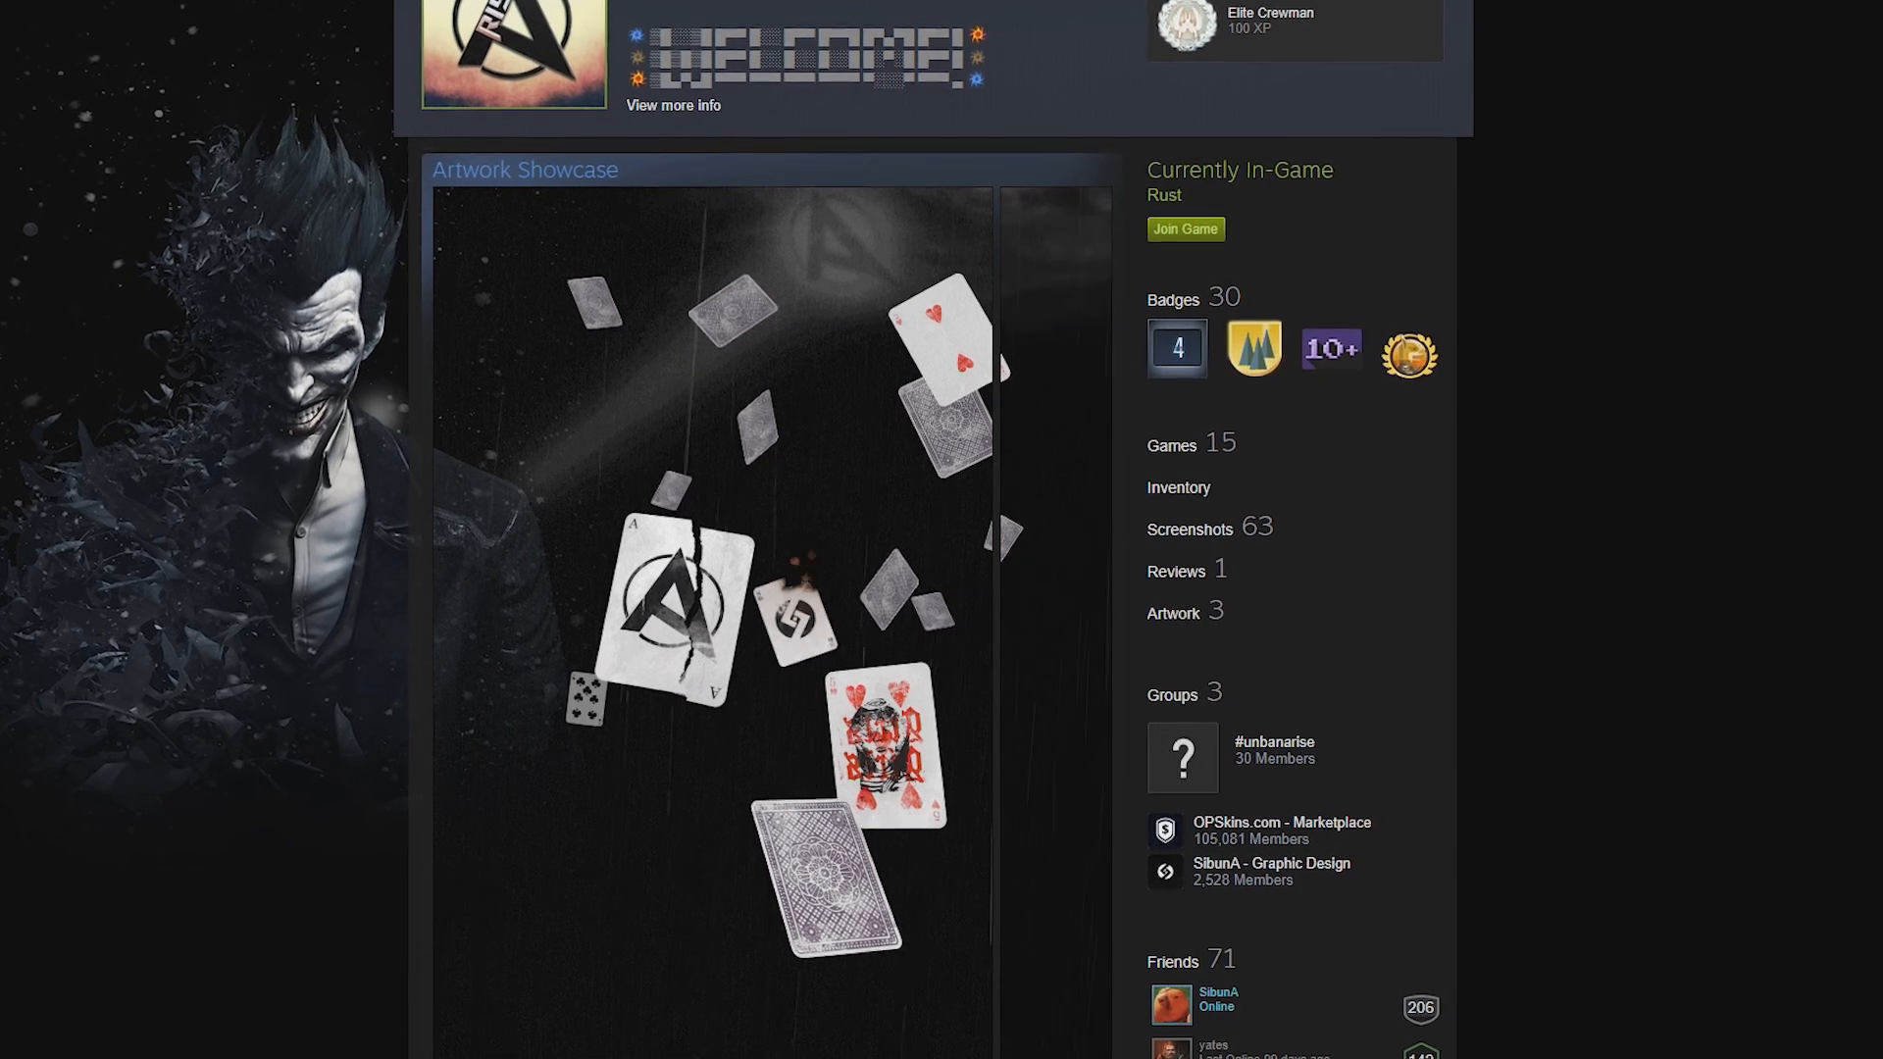
{"action": "scroll", "scroll_direction": "down", "scroll_amount": 3}
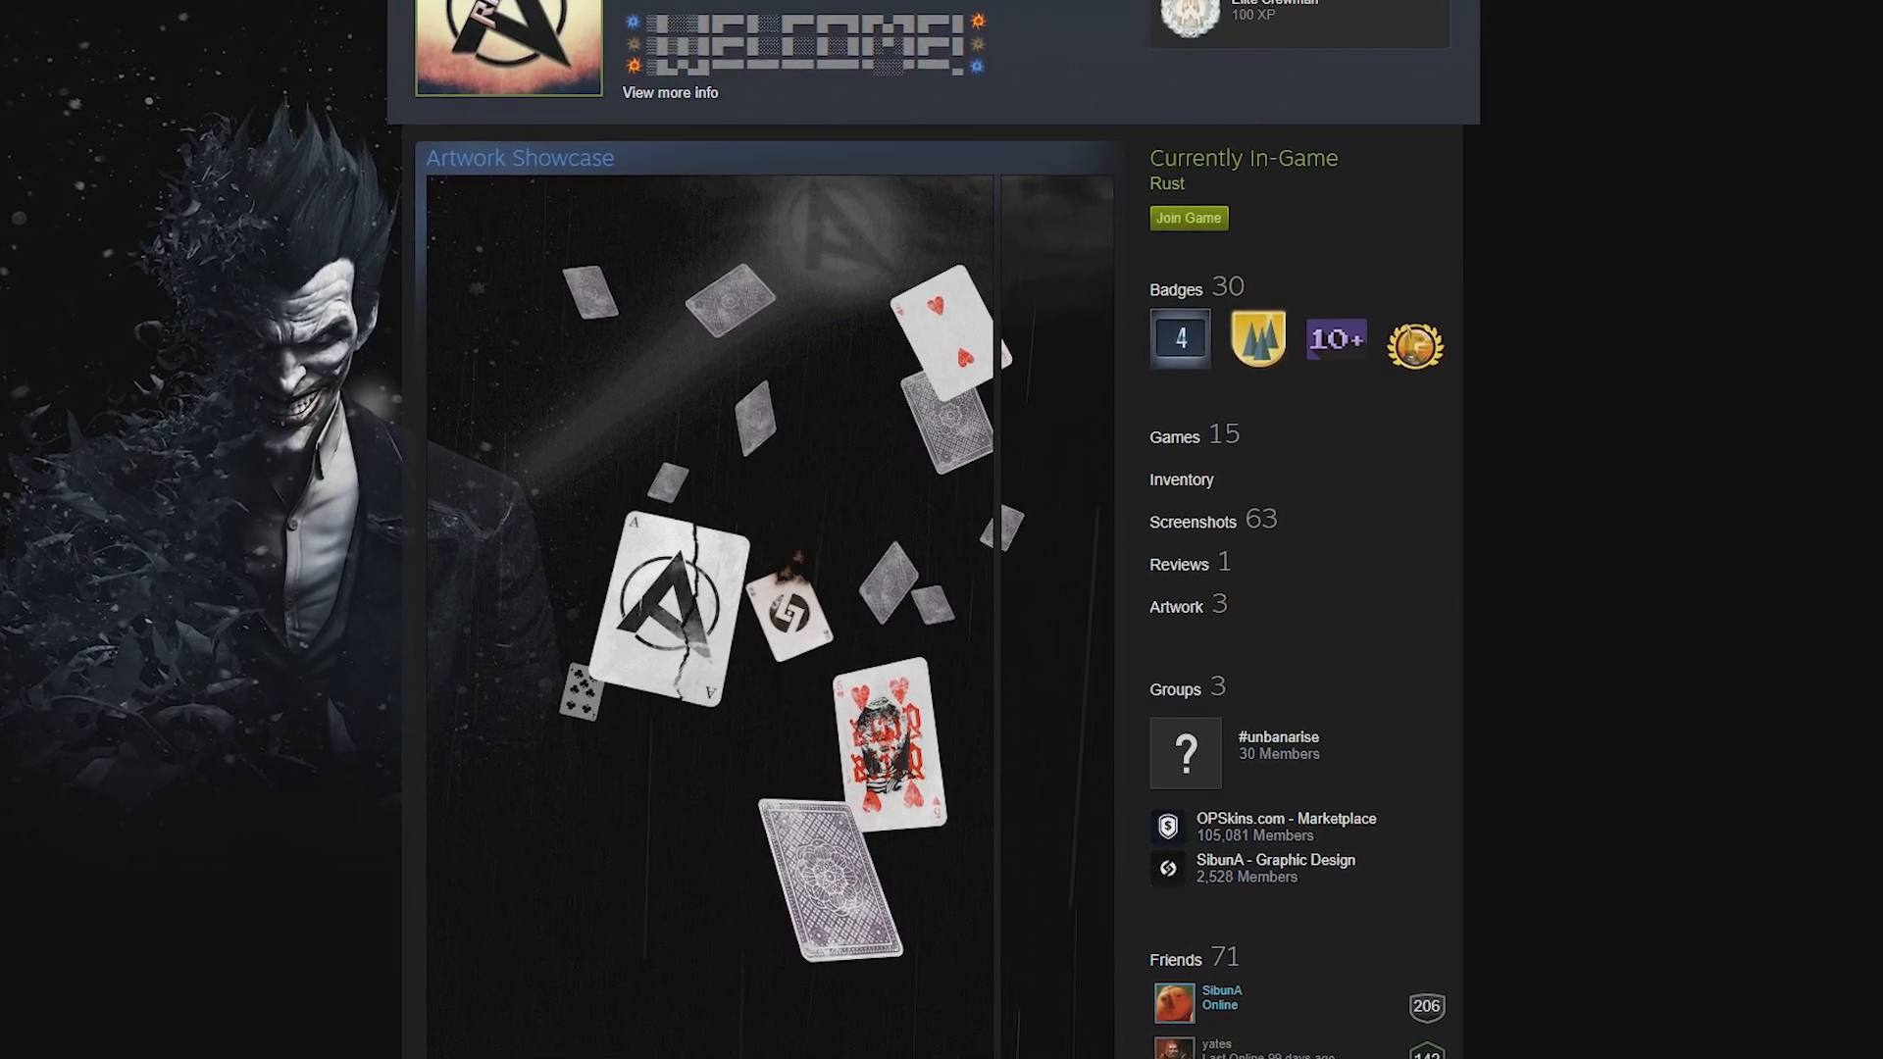